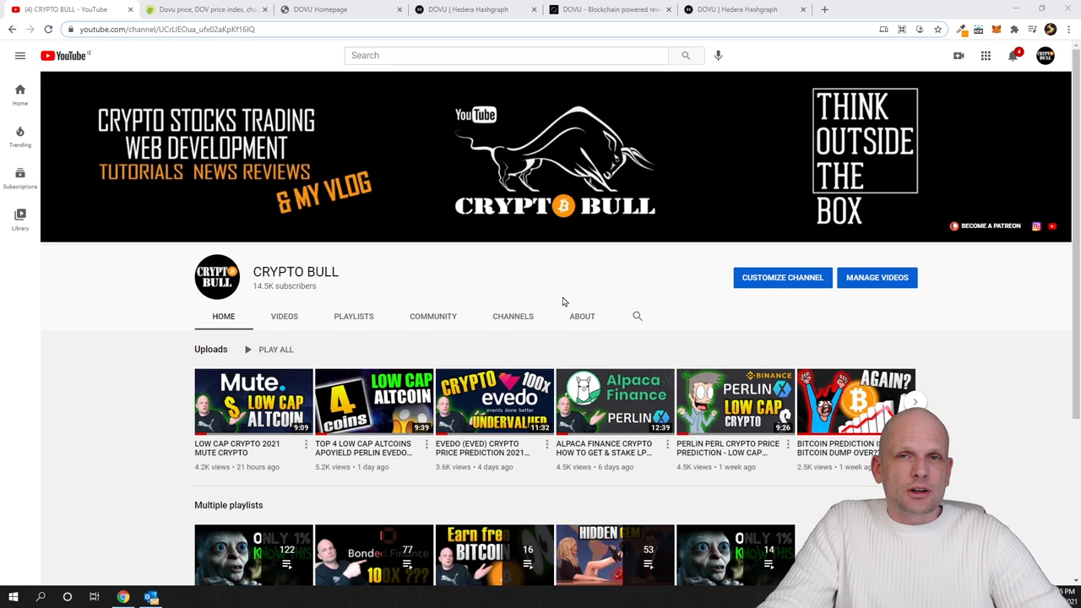
pyautogui.moveTo(414, 141)
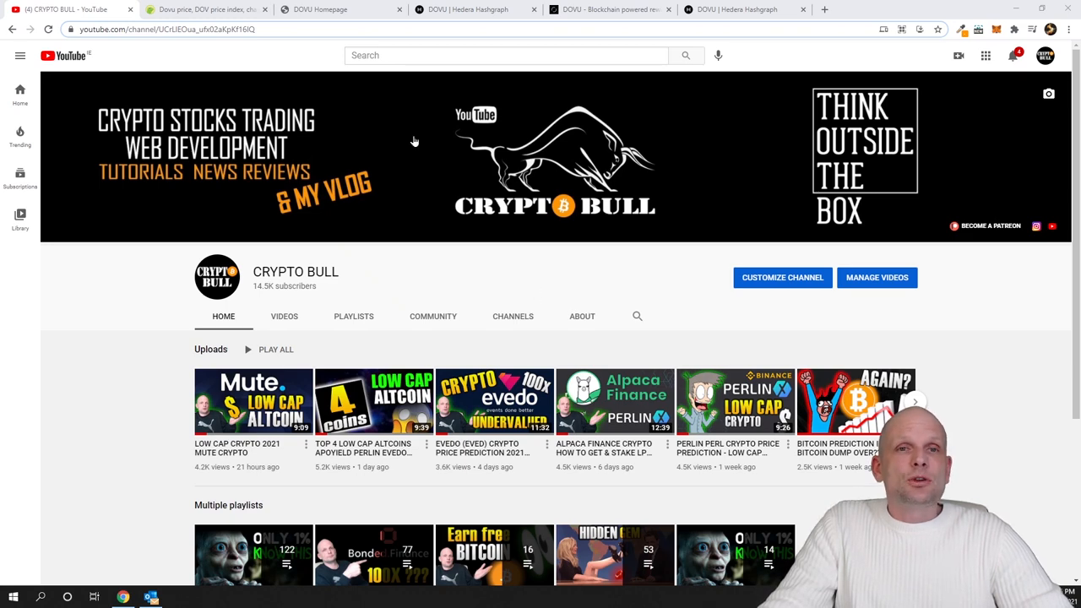
# Step: On CoinGecko's Dovu page, highlight the DOV ticker and scroll to the price chart
pyautogui.click(207, 9)
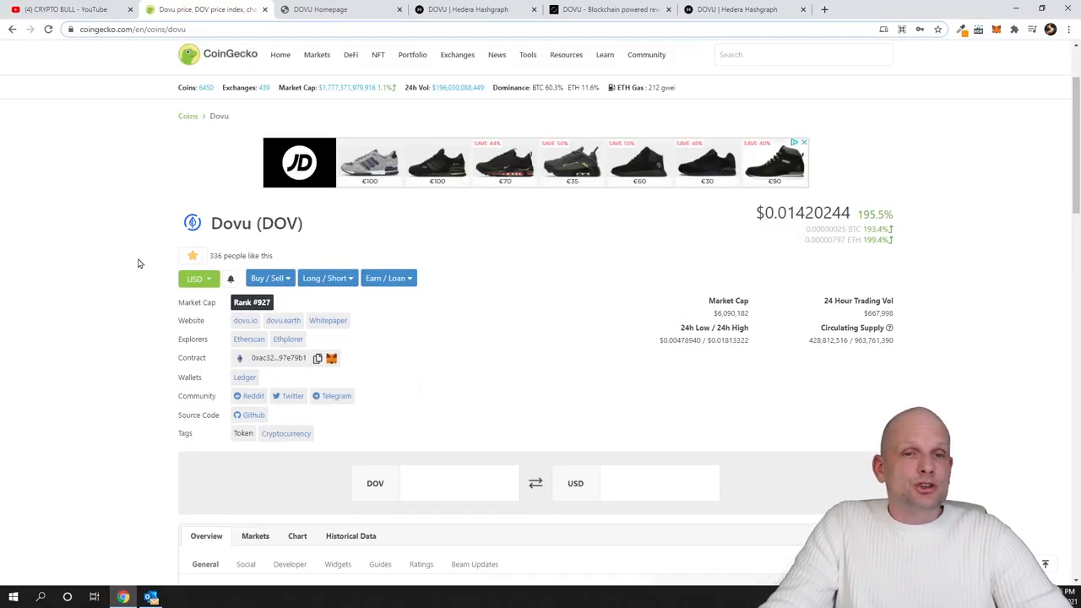
pyautogui.doubleClick(232, 223)
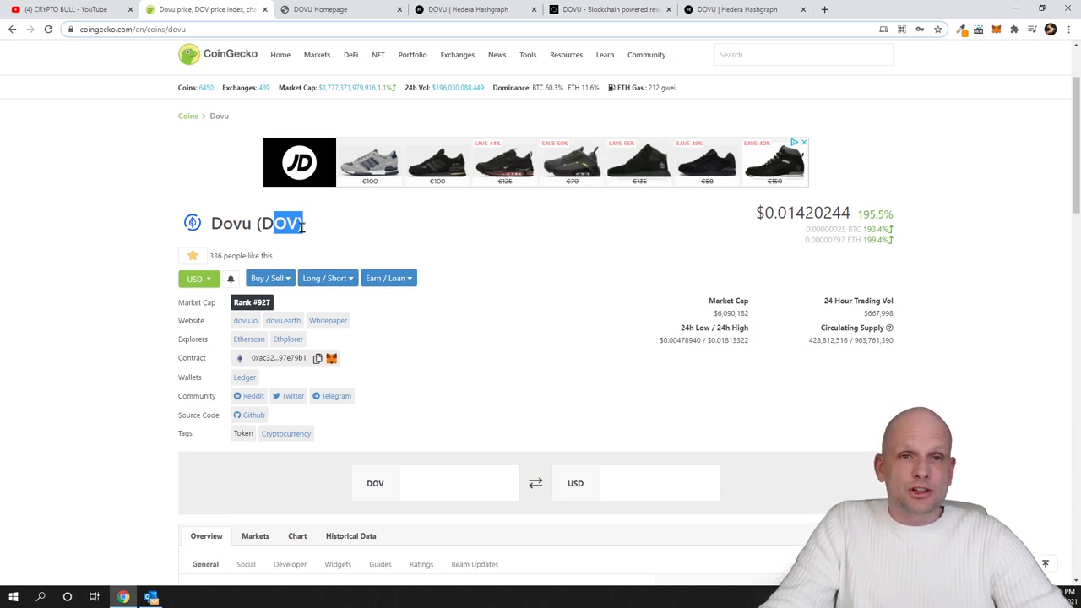
pyautogui.scroll(-3)
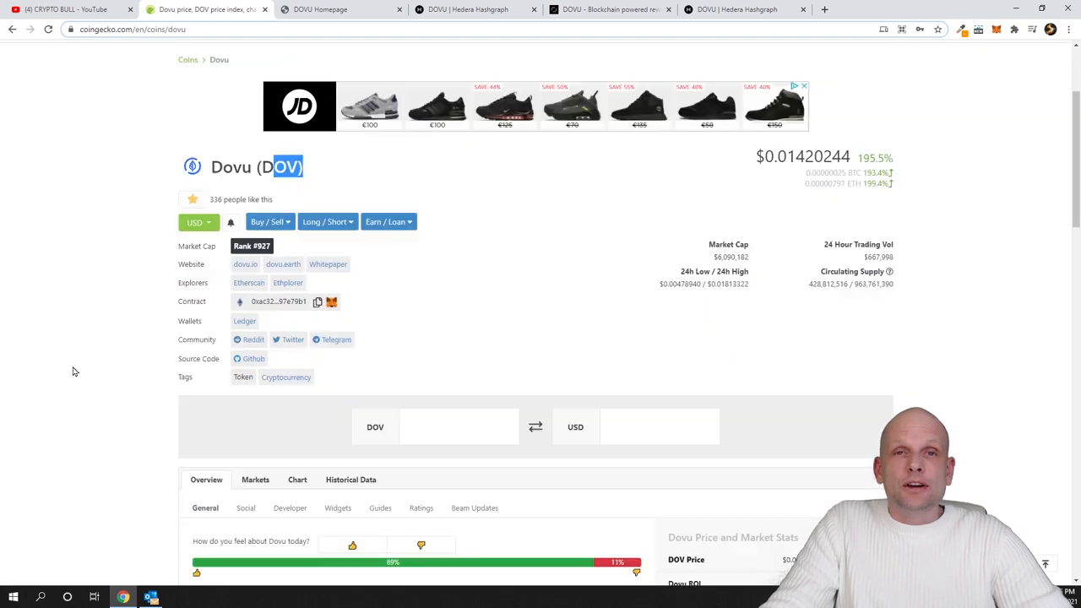
pyautogui.scroll(-3)
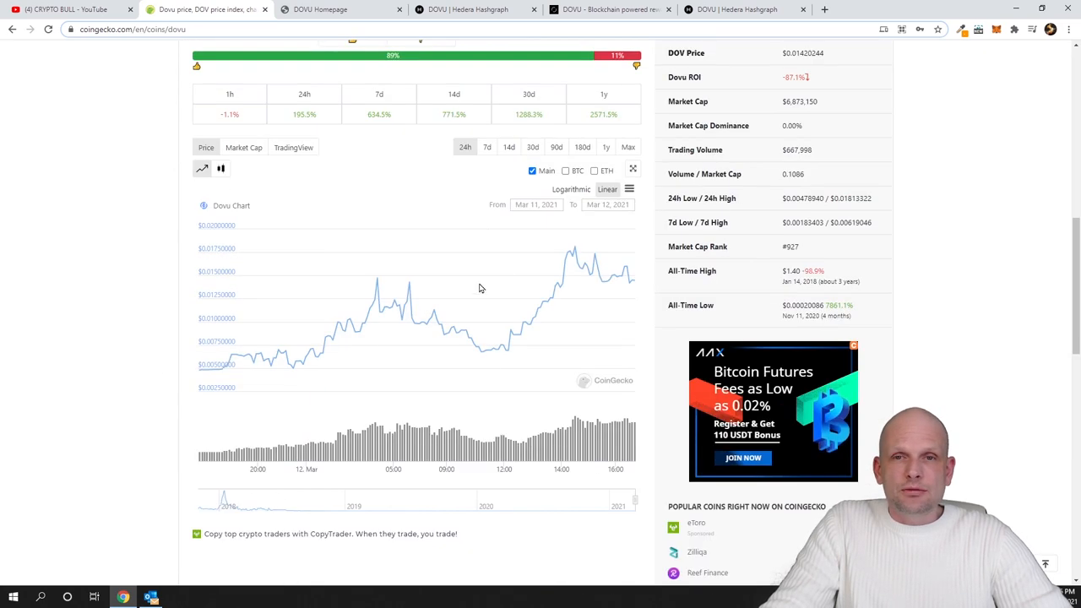
pyautogui.scroll(3)
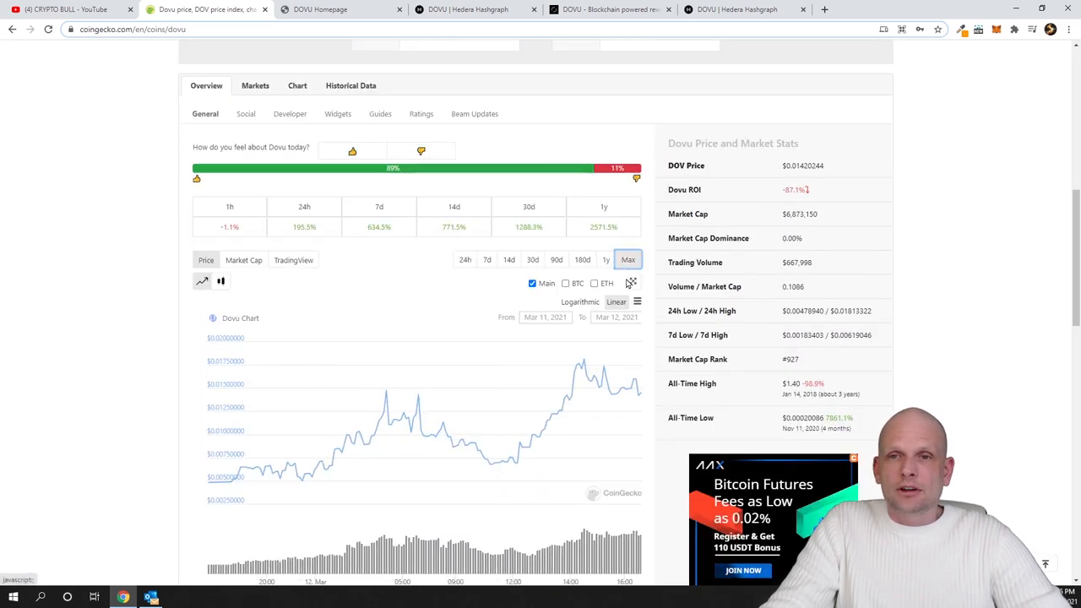
# Step: Set the chart to Max range back to 2017, then highlight the circulating supply
pyautogui.click(628, 259)
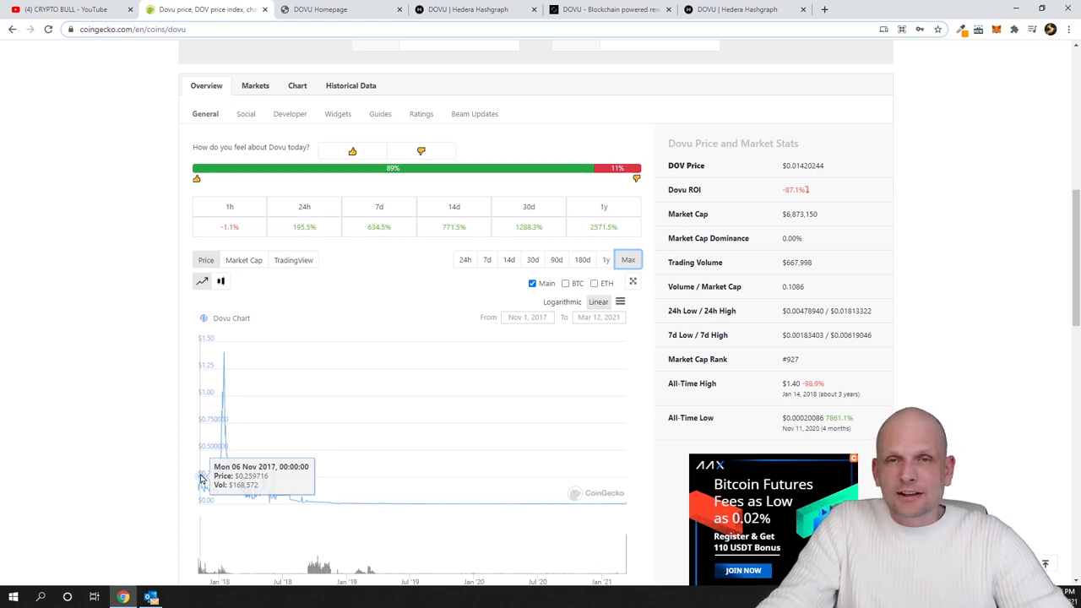
pyautogui.moveTo(179, 482)
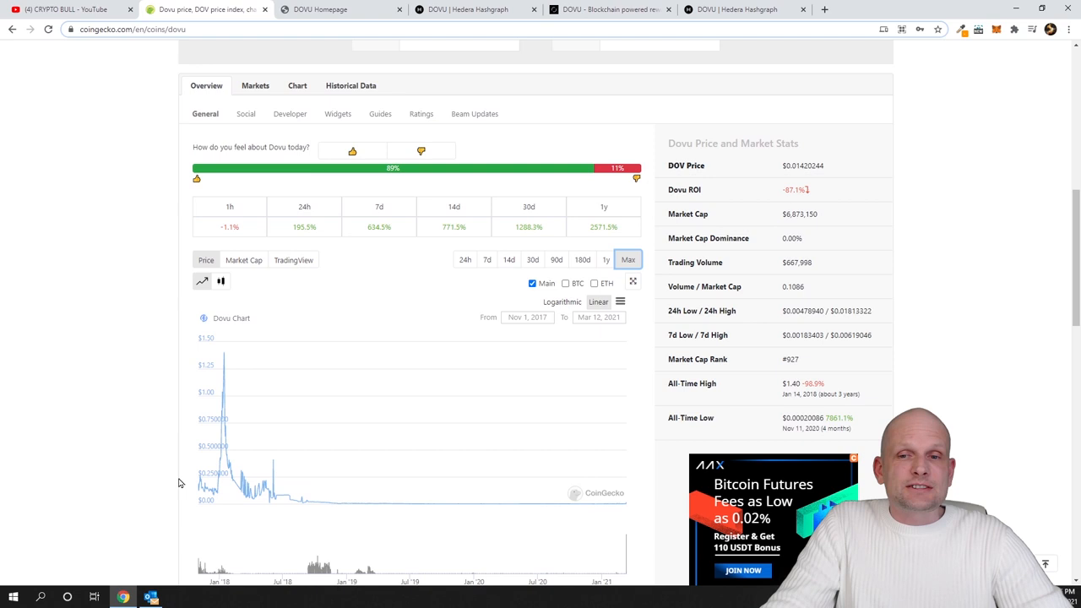
pyautogui.scroll(3)
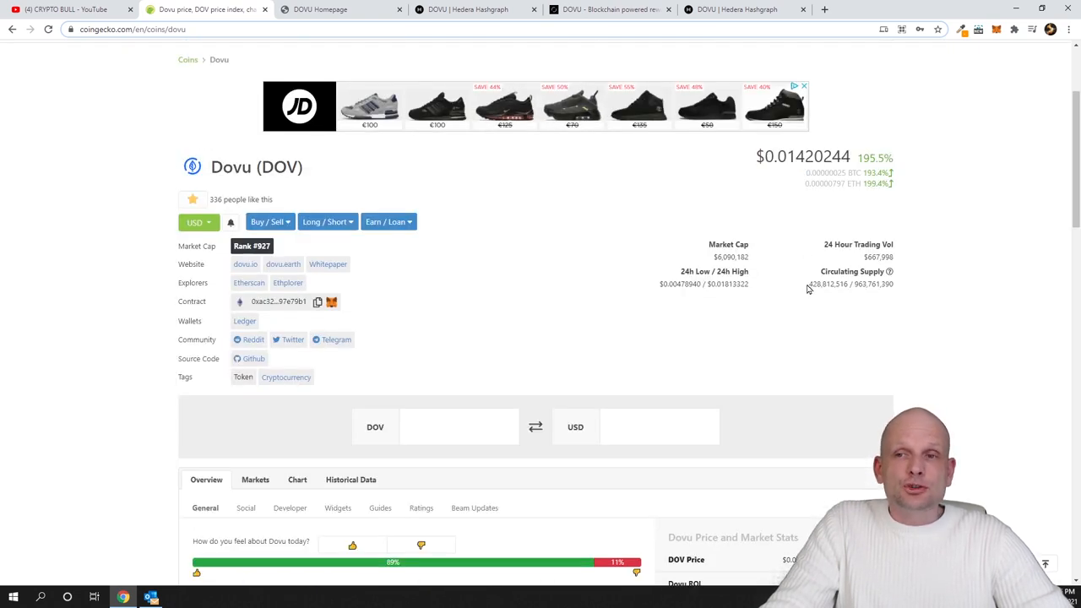
pyautogui.doubleClick(820, 283)
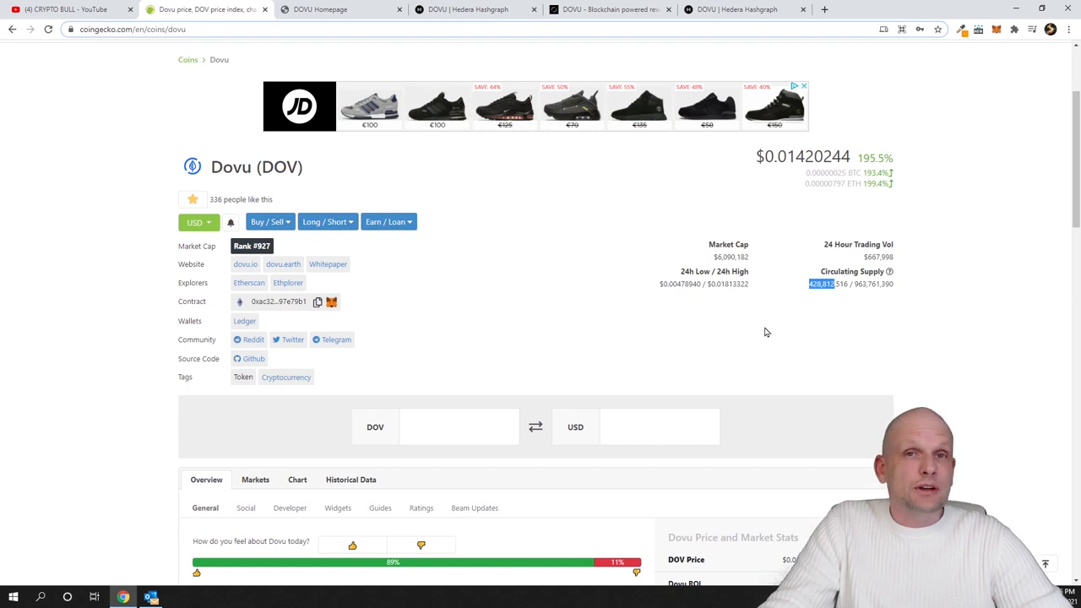
pyautogui.moveTo(595, 235)
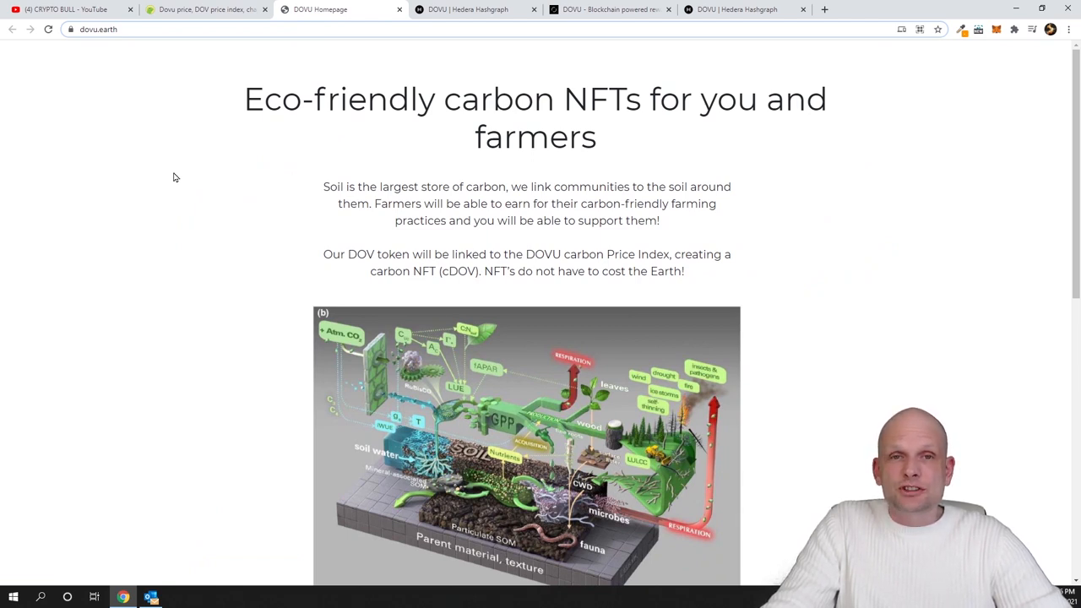
pyautogui.moveTo(241, 103)
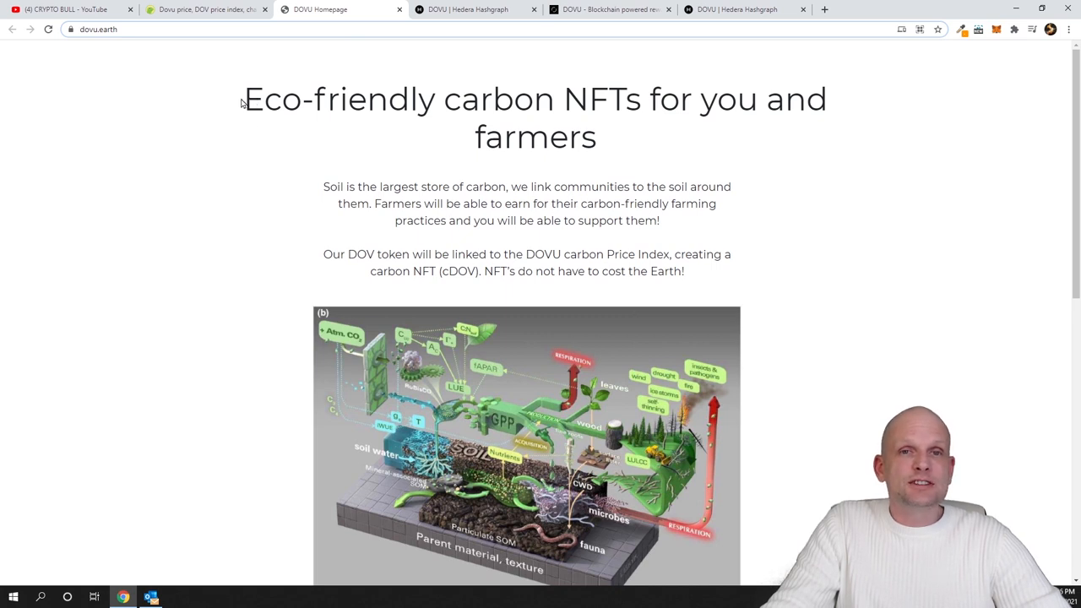
# Step: Highlight the dovu.earth headline 'eco-friendly carbon NFTs for you and farmers'
pyautogui.moveTo(243, 99); pyautogui.dragTo(735, 99)
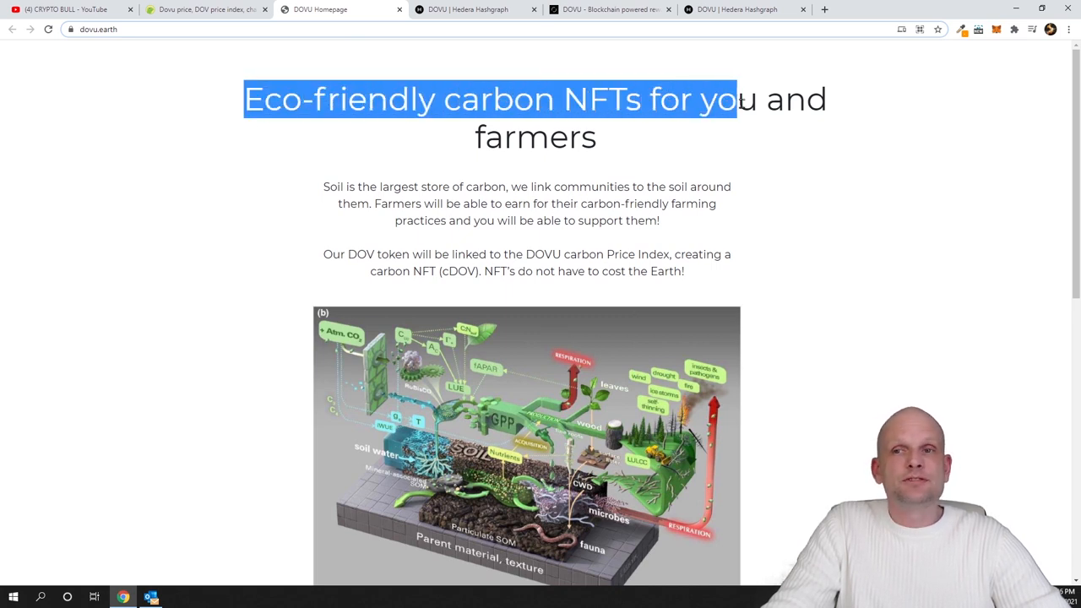
pyautogui.moveTo(735, 99); pyautogui.dragTo(596, 137)
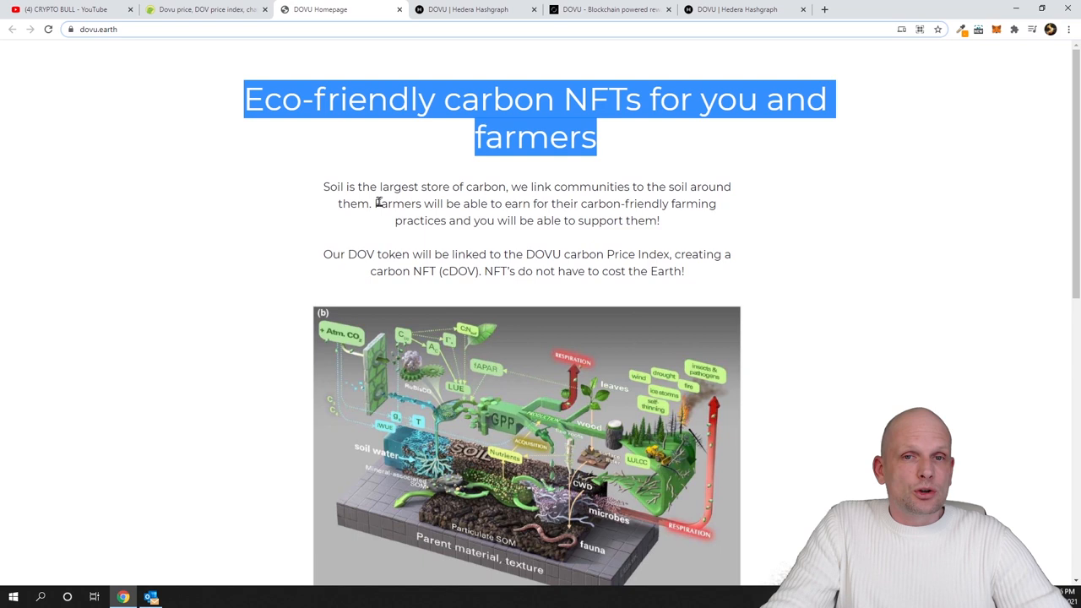
pyautogui.moveTo(553, 201)
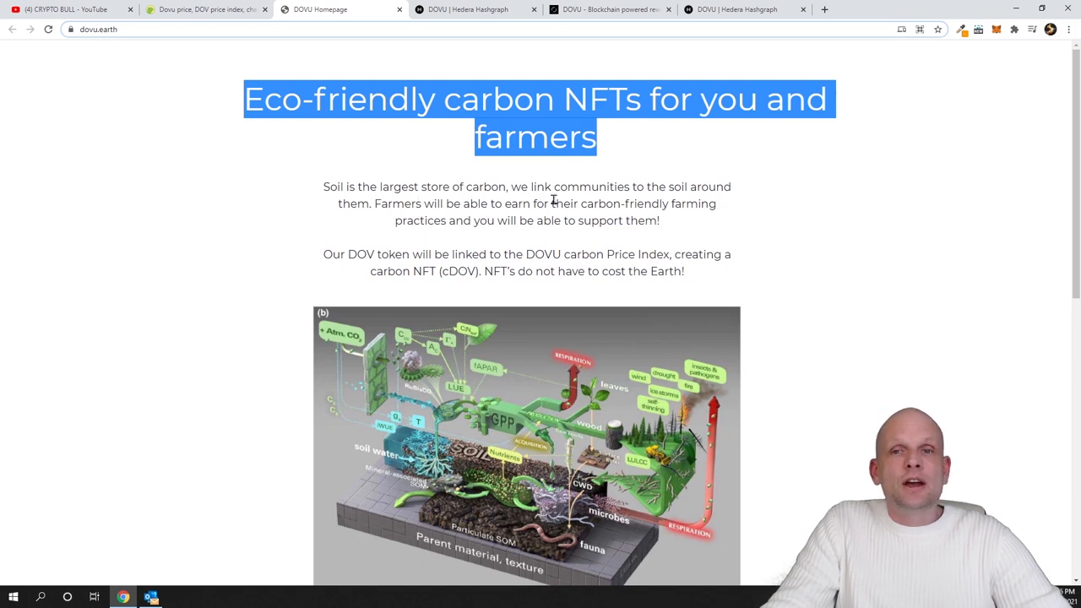
pyautogui.moveTo(670, 205)
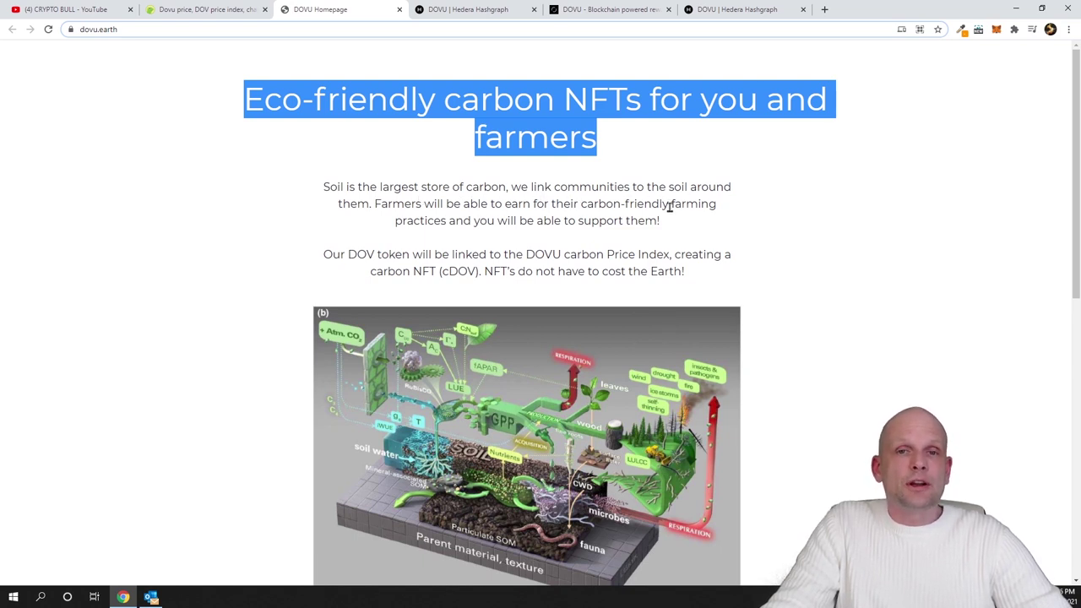
pyautogui.moveTo(541, 205)
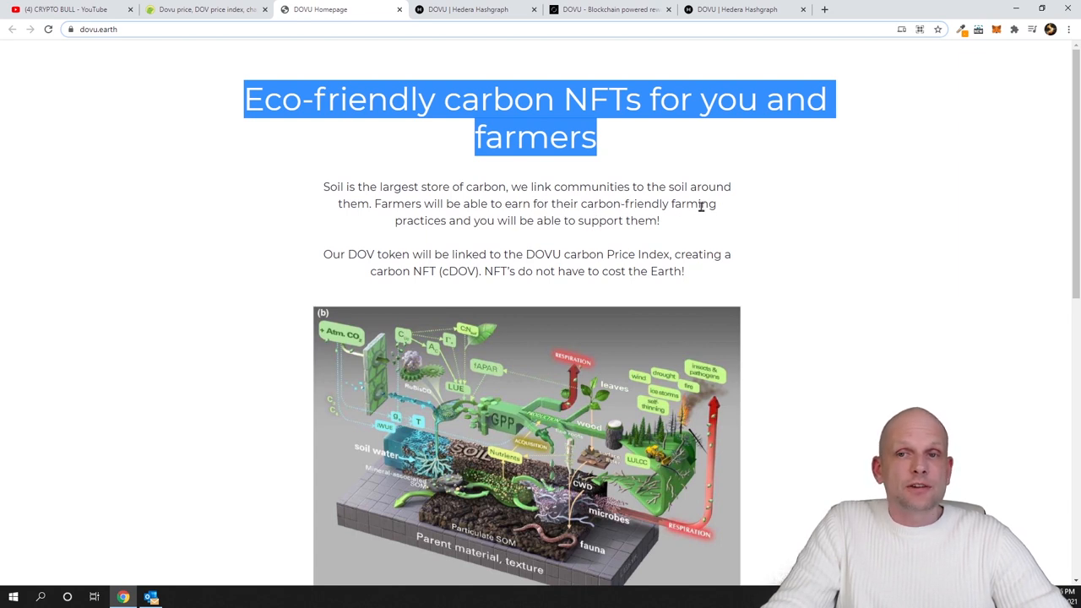
pyautogui.moveTo(580, 226)
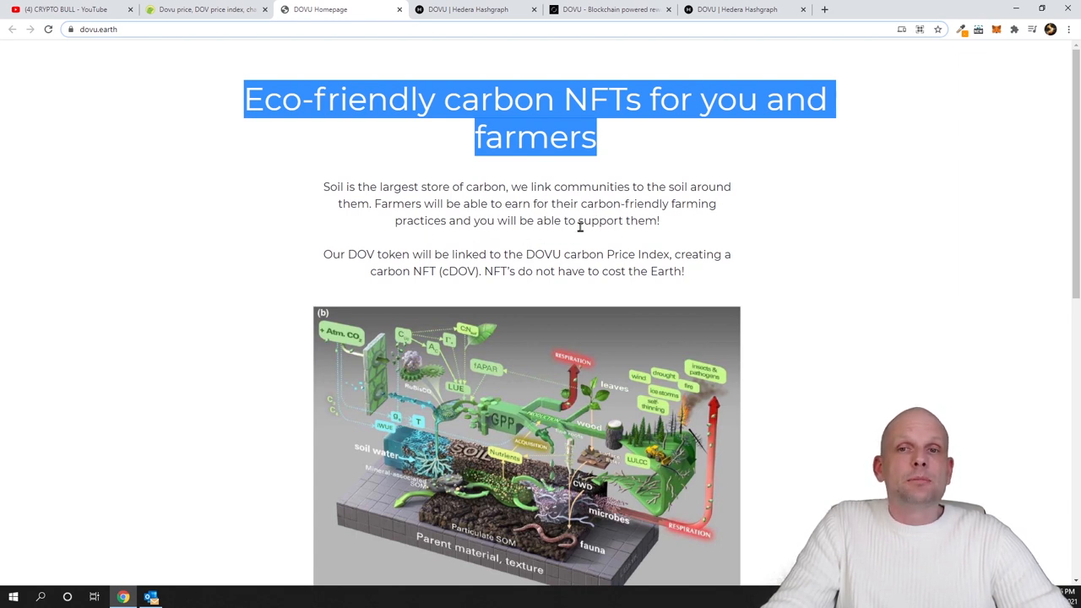
pyautogui.moveTo(268, 311)
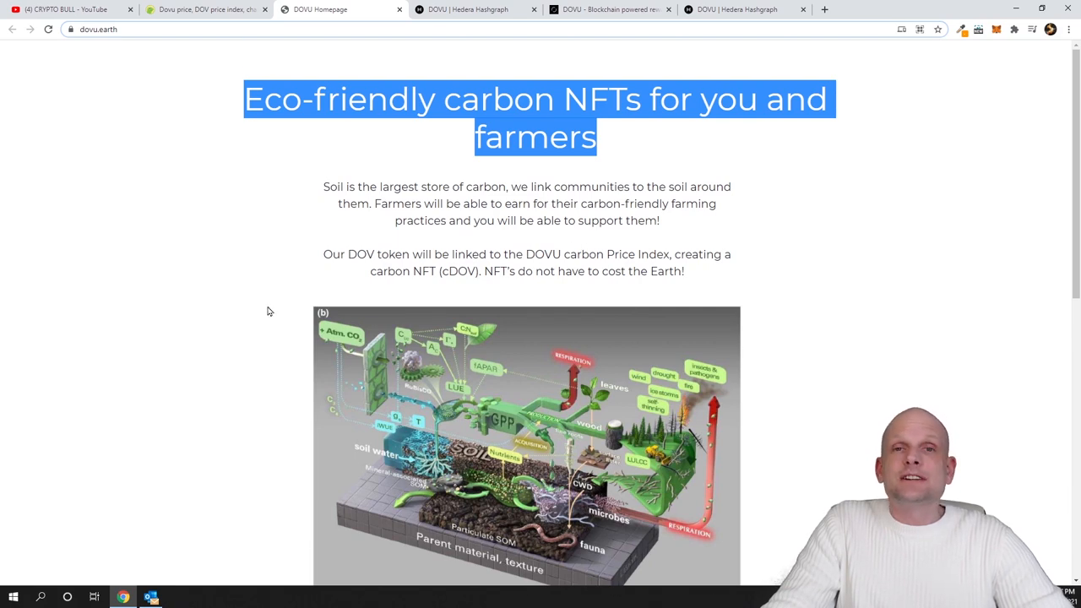
pyautogui.moveTo(89, 154)
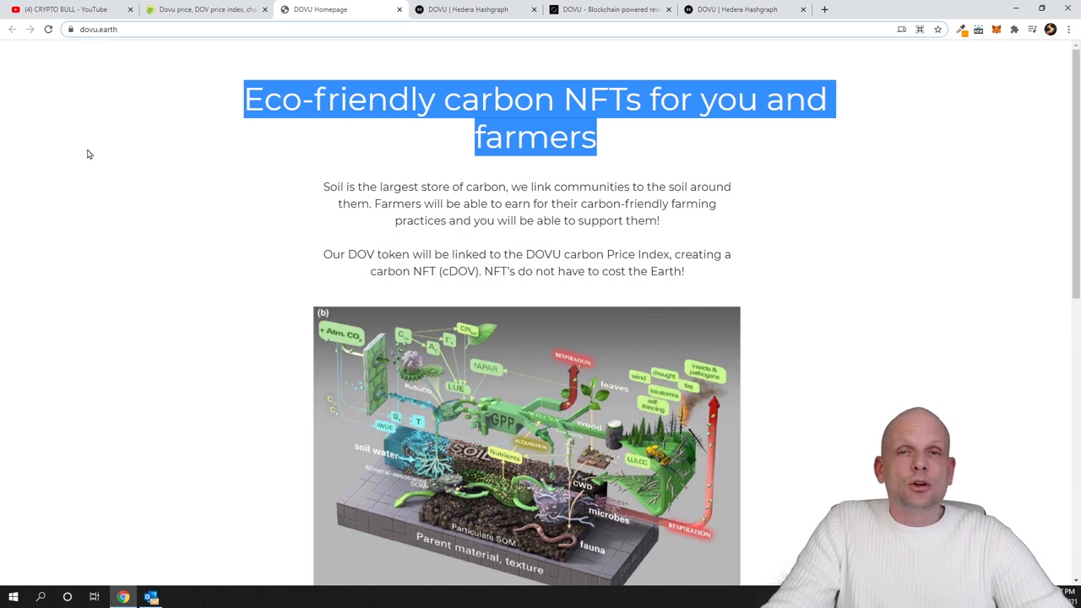
# Step: Open the Hedera DOVU case study and highlight its Jaguar Land Rover carbon-offsetting intro
pyautogui.click(223, 119)
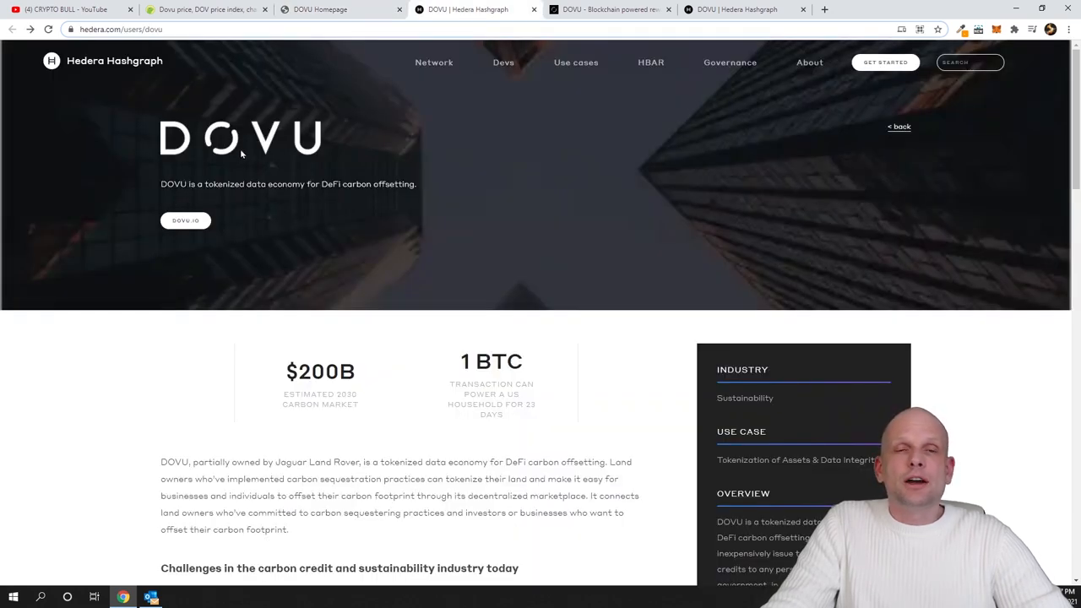
pyautogui.moveTo(180, 82)
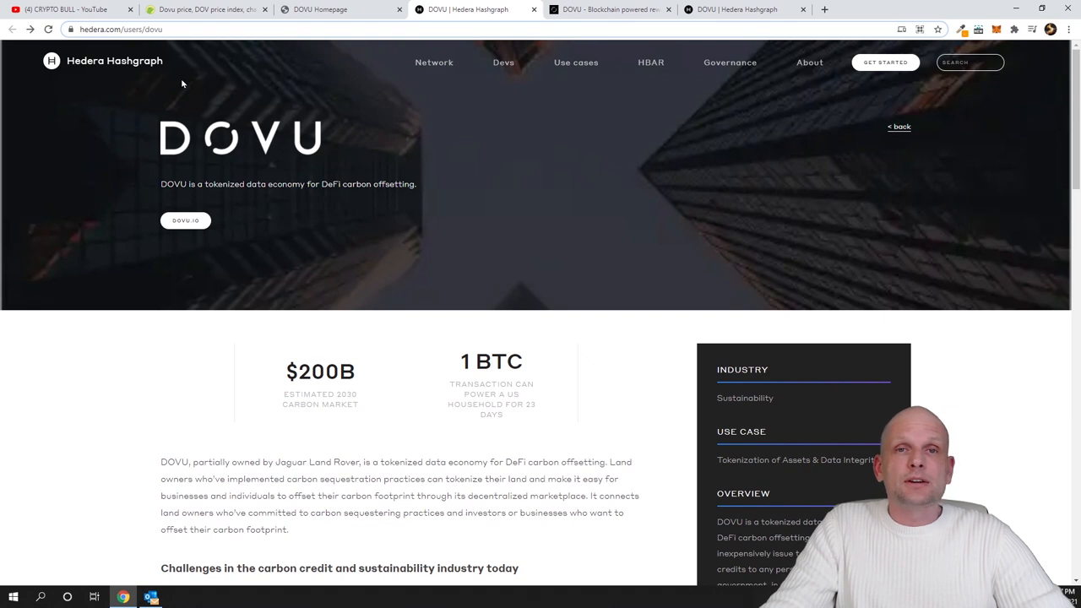
pyautogui.moveTo(143, 127)
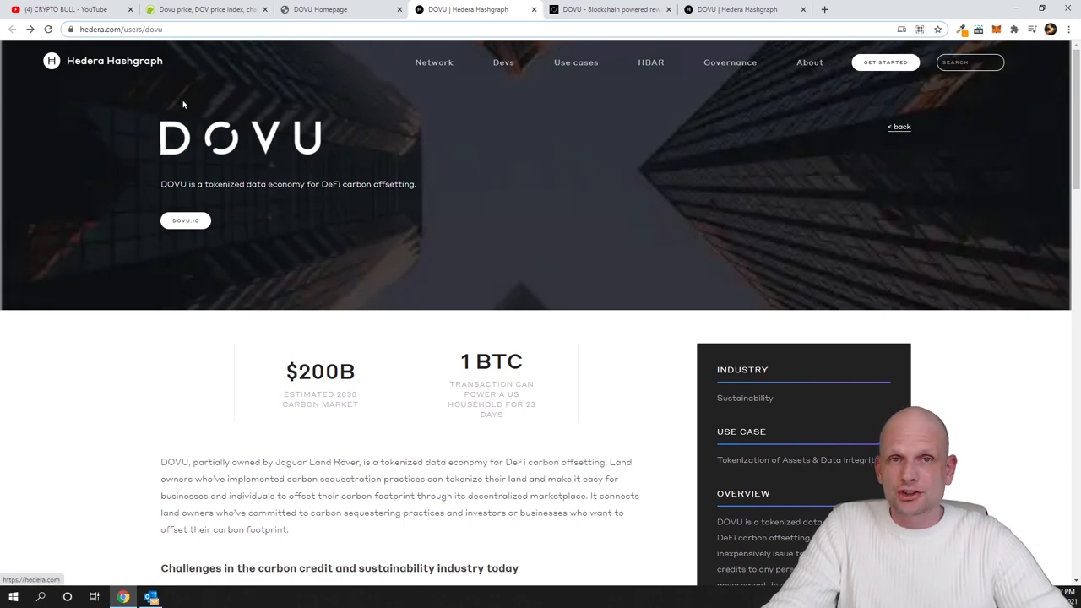
pyautogui.scroll(-3)
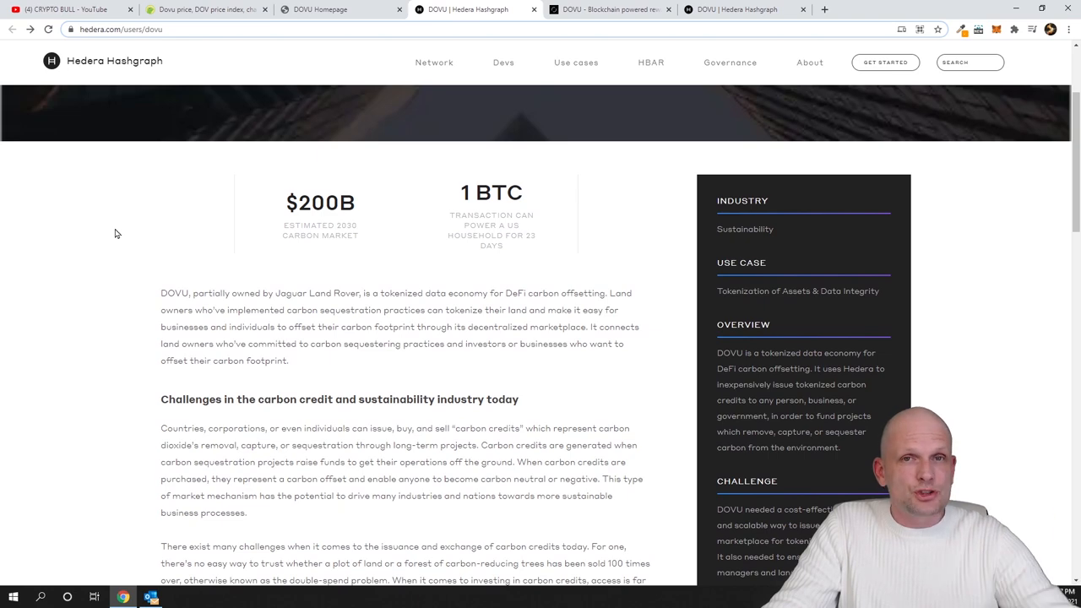
pyautogui.scroll(-3)
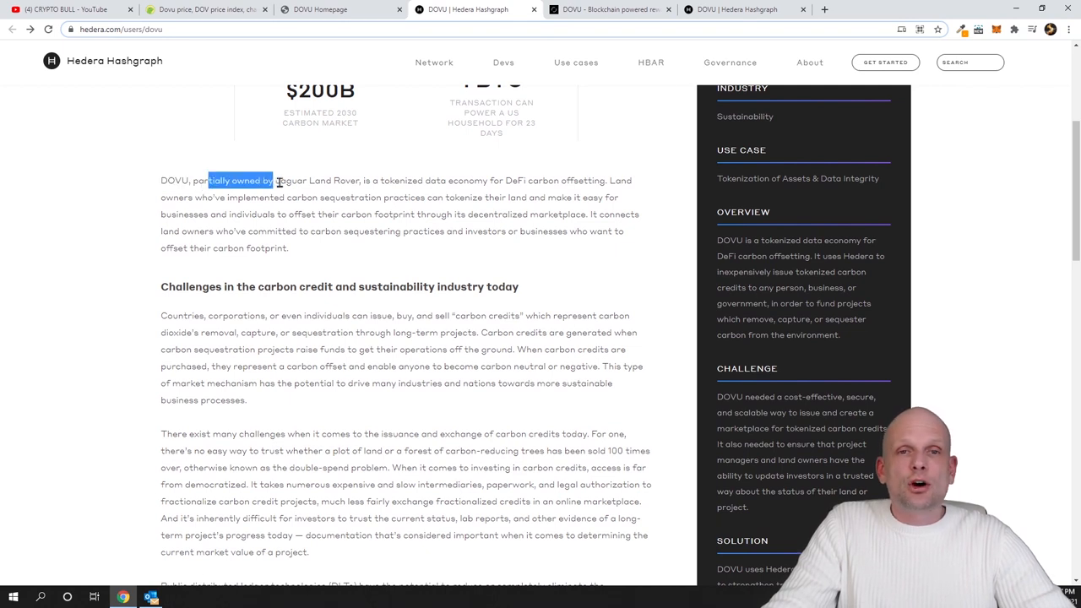
pyautogui.moveTo(275, 180); pyautogui.dragTo(414, 179)
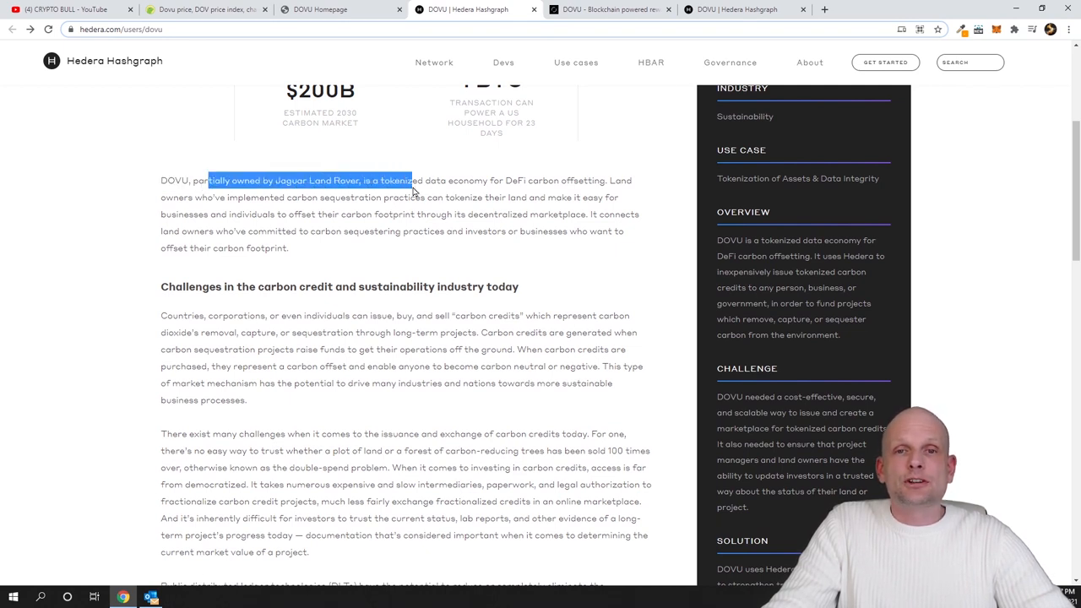
pyautogui.moveTo(414, 180); pyautogui.dragTo(540, 180)
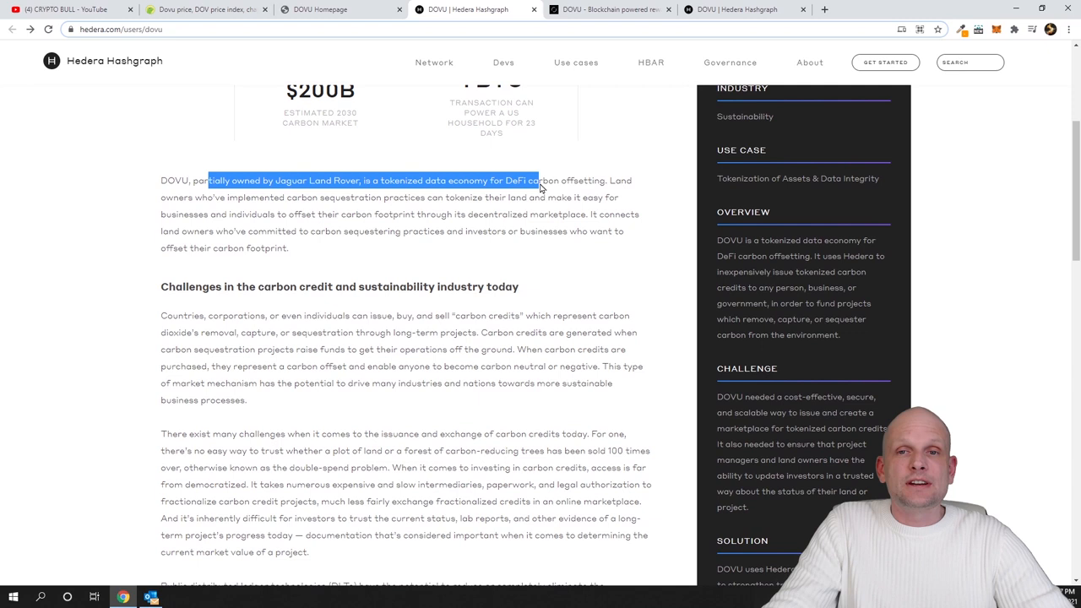
pyautogui.moveTo(538, 180); pyautogui.dragTo(605, 180)
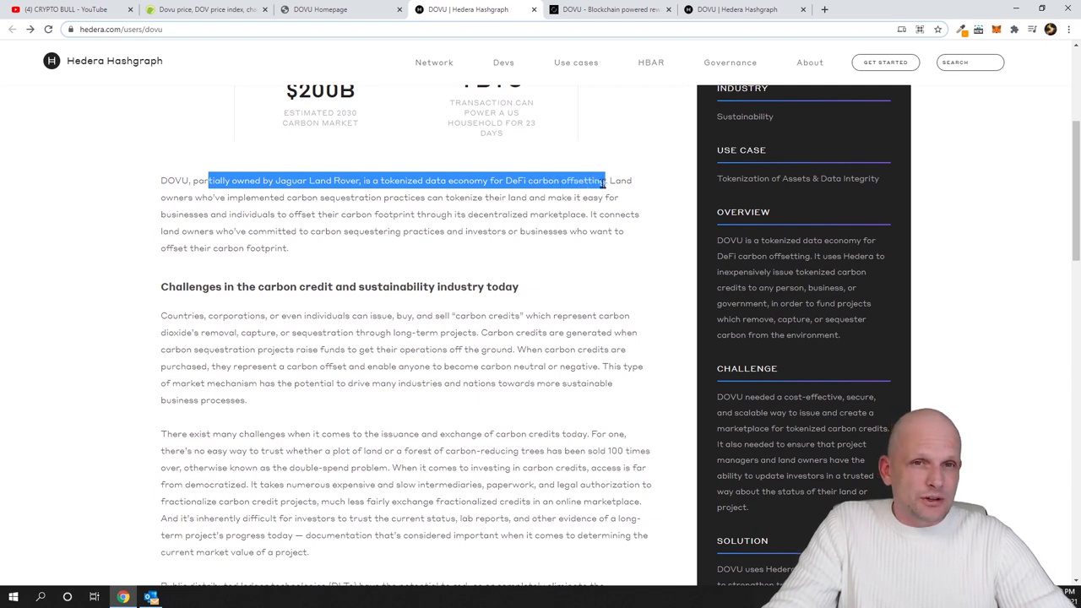
pyautogui.moveTo(573, 181)
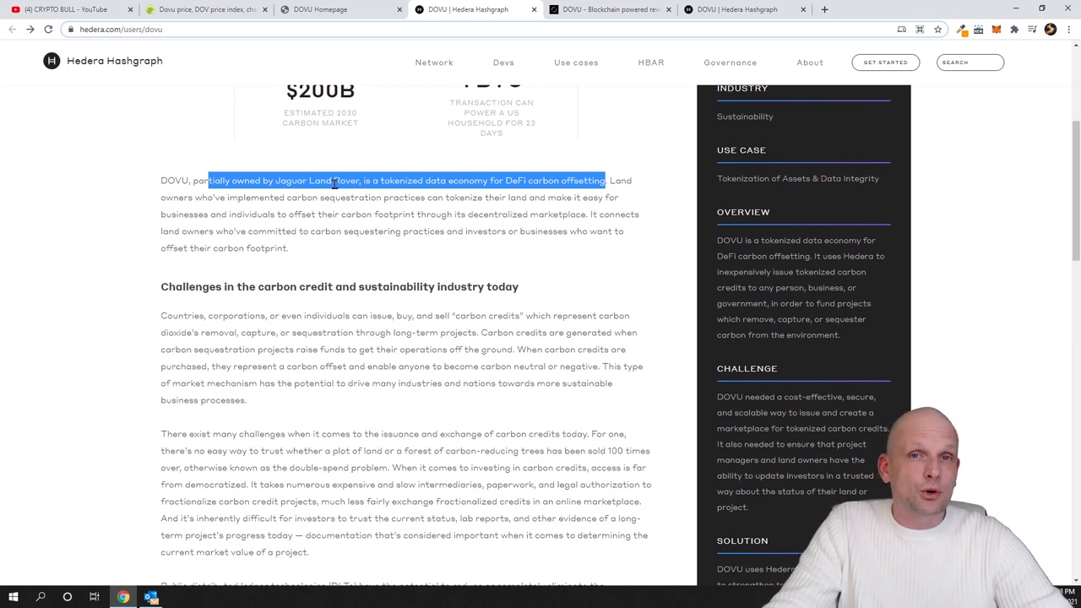
pyautogui.click(619, 180)
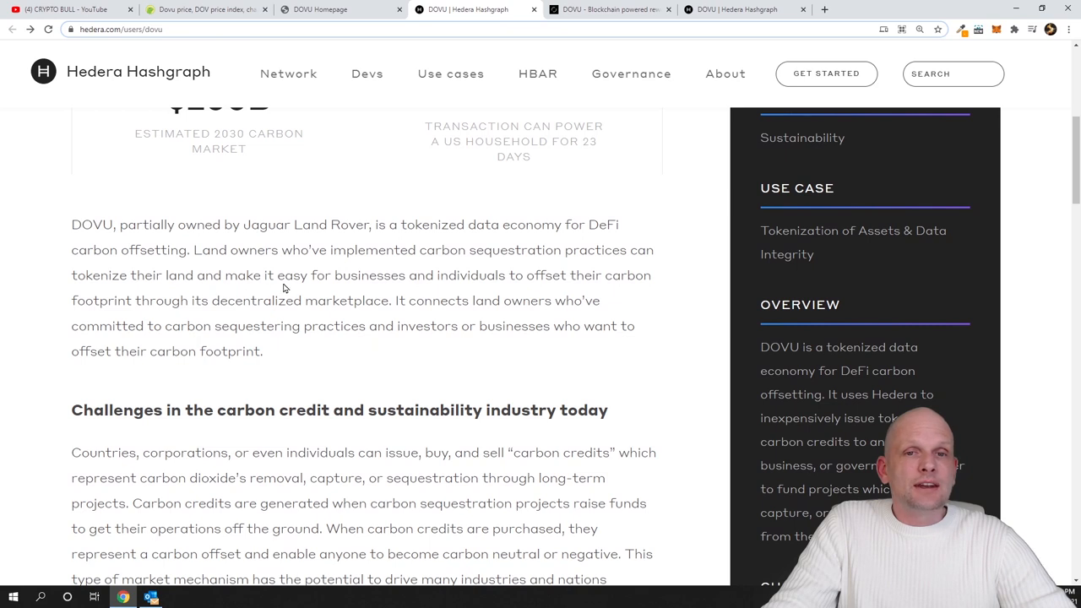
pyautogui.moveTo(528, 278)
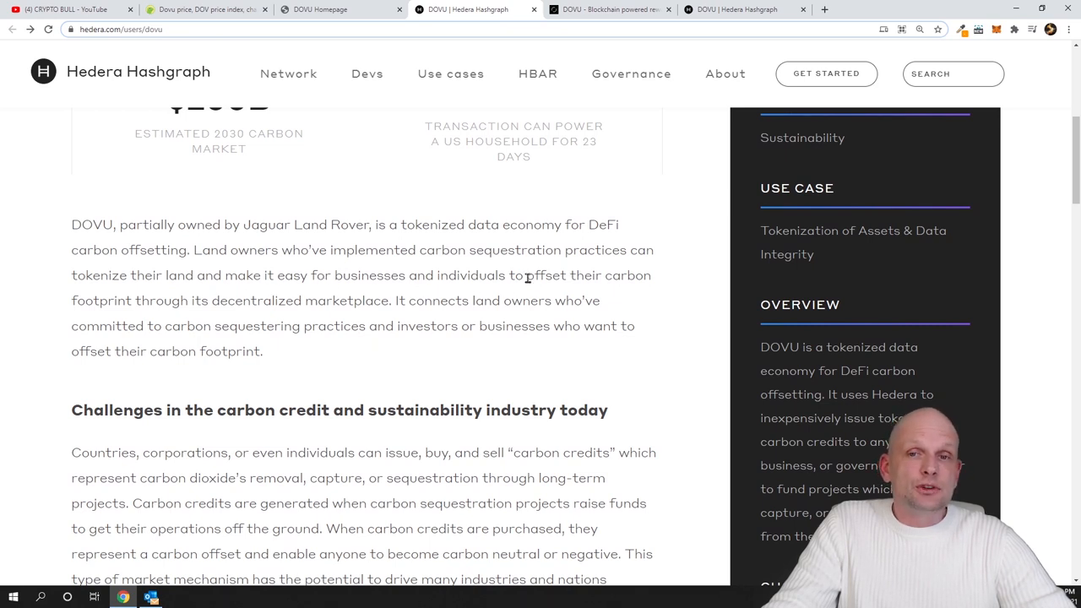
pyautogui.moveTo(215, 315)
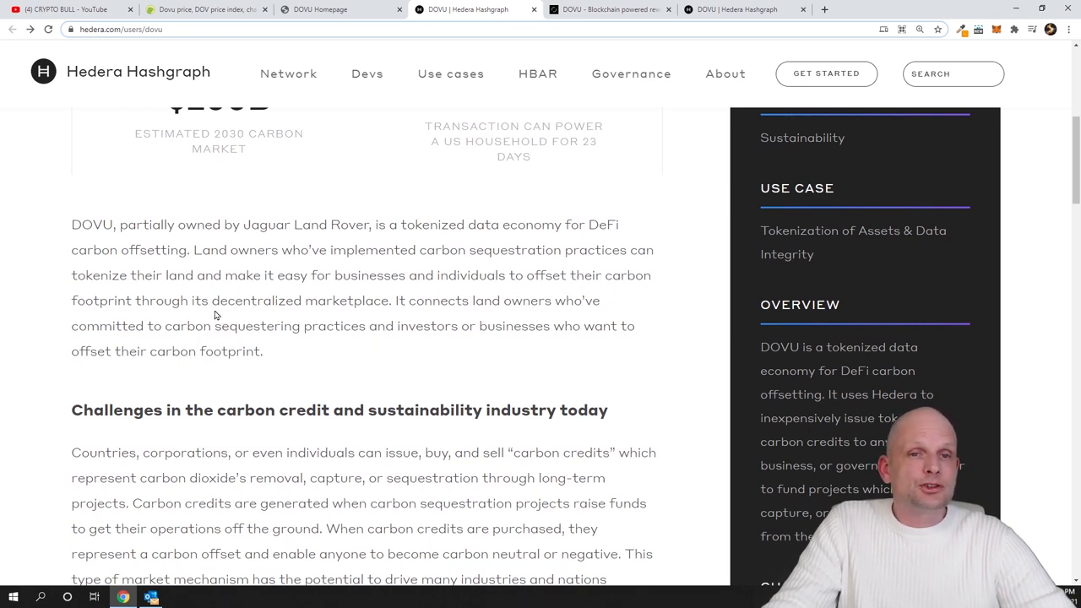
pyautogui.moveTo(426, 307)
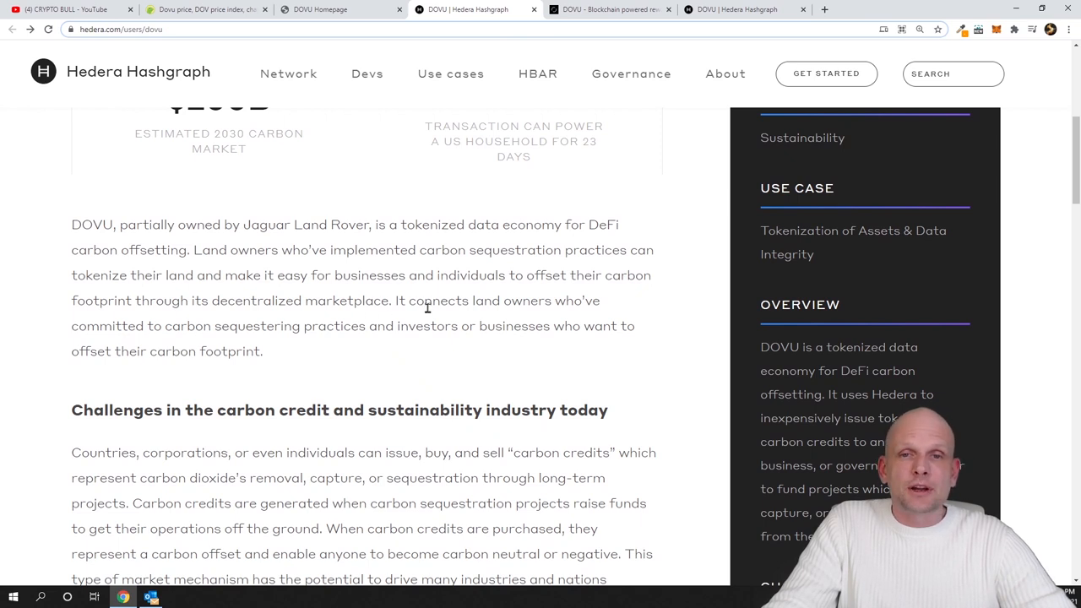
pyautogui.moveTo(196, 340)
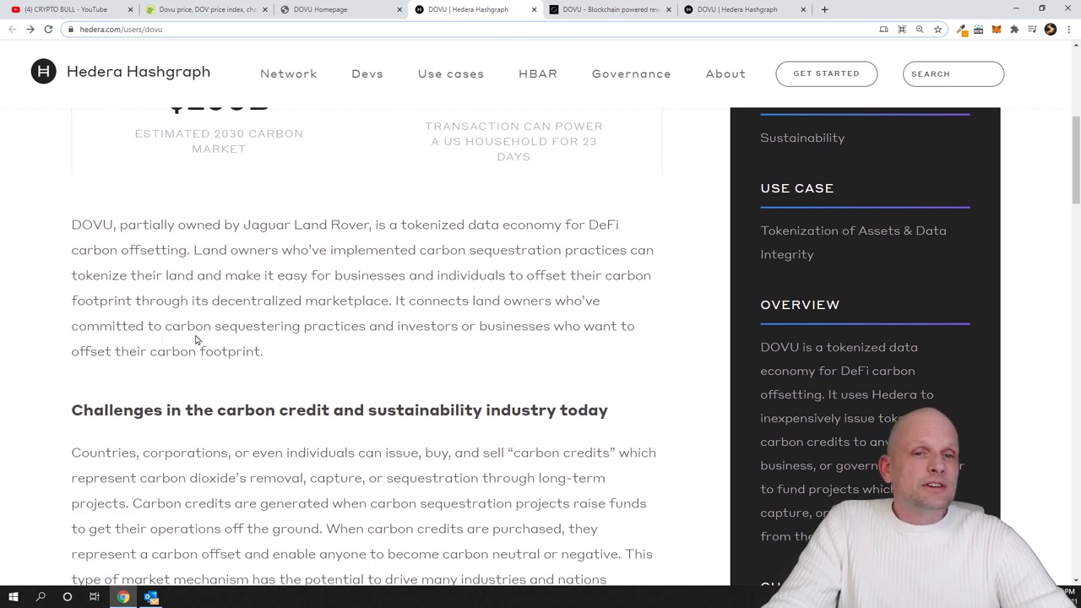
pyautogui.moveTo(419, 338)
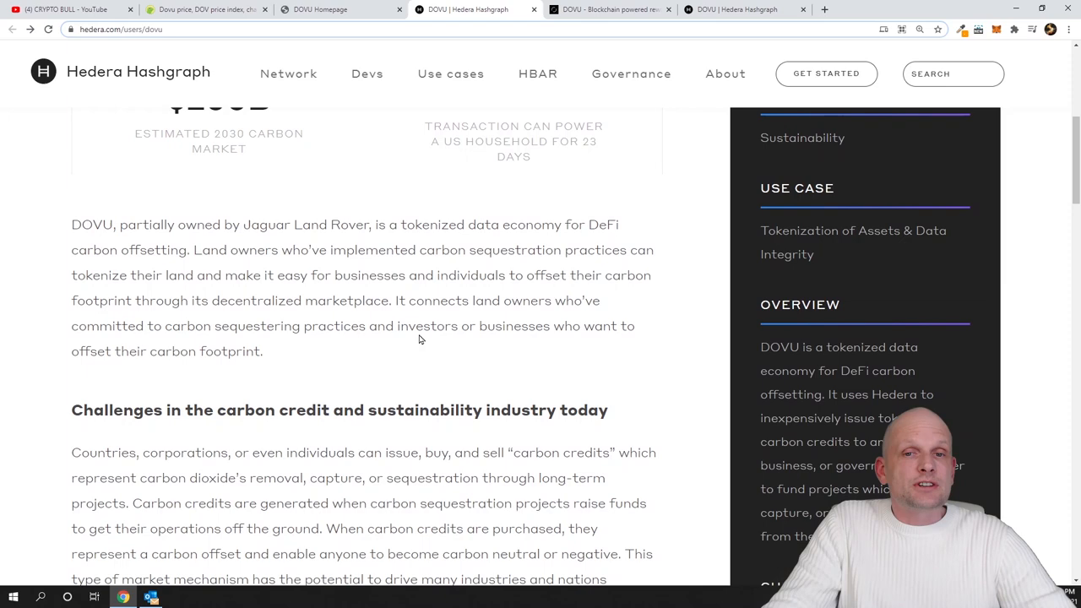
pyautogui.moveTo(625, 343)
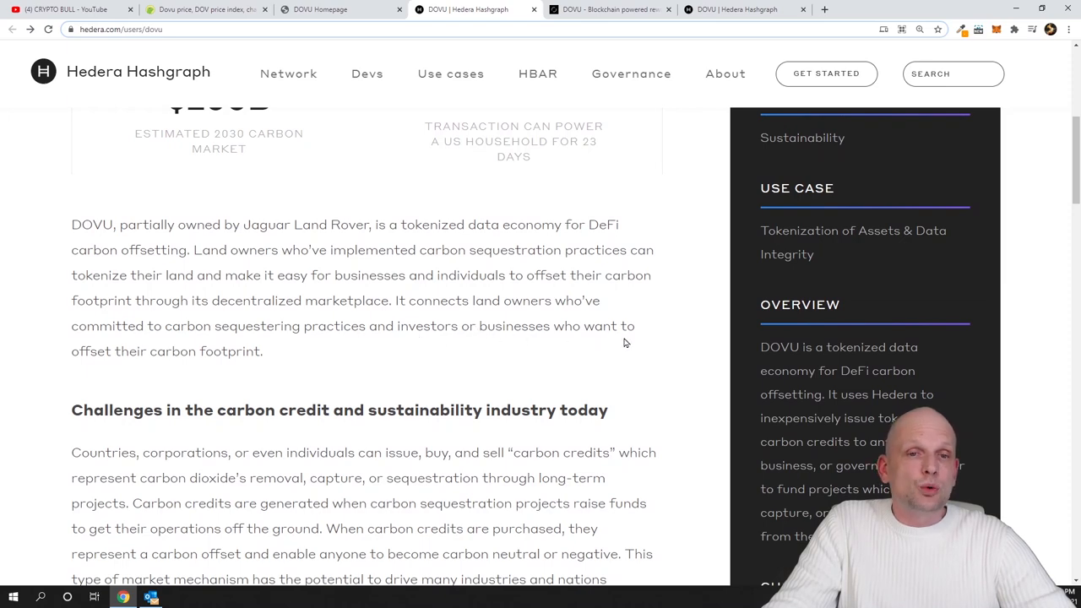
pyautogui.moveTo(214, 346)
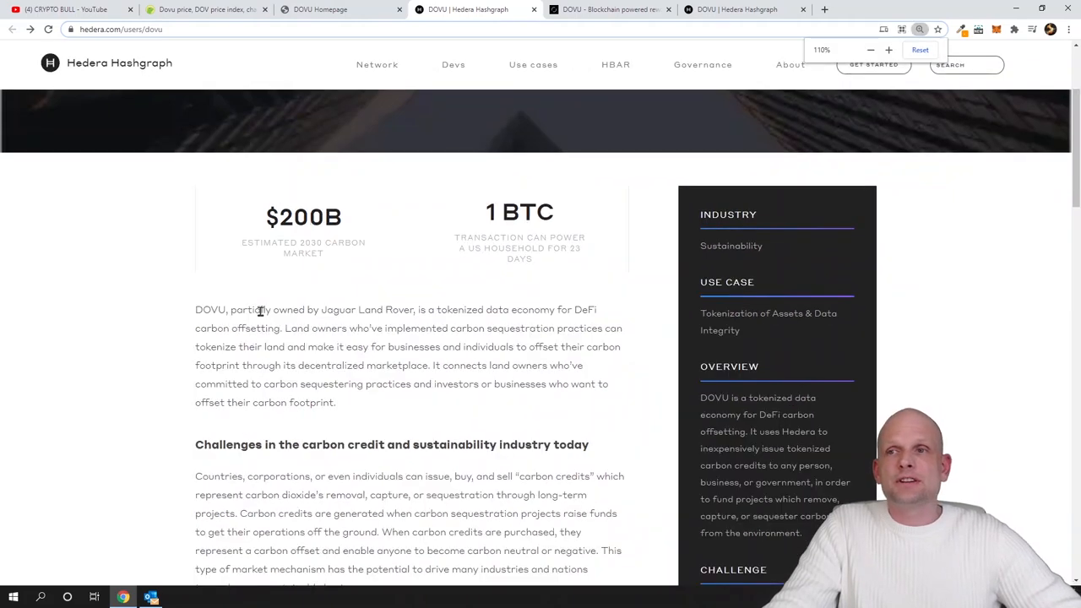
# Step: Zoom the case study in, reset to 100%, then follow its DOVU.IO link
pyautogui.click(888, 50)
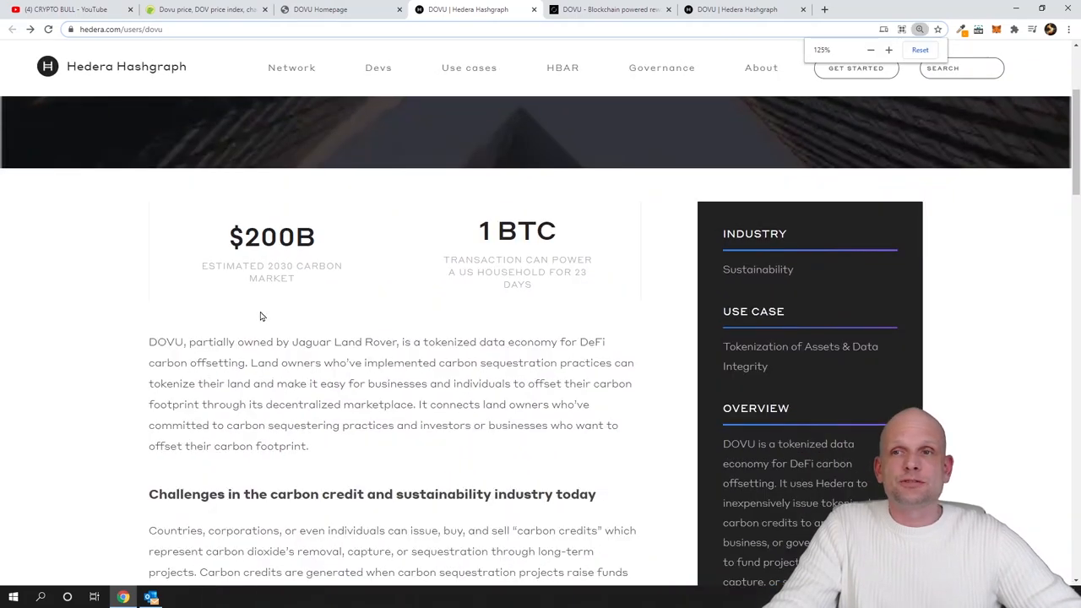
pyautogui.click(870, 49)
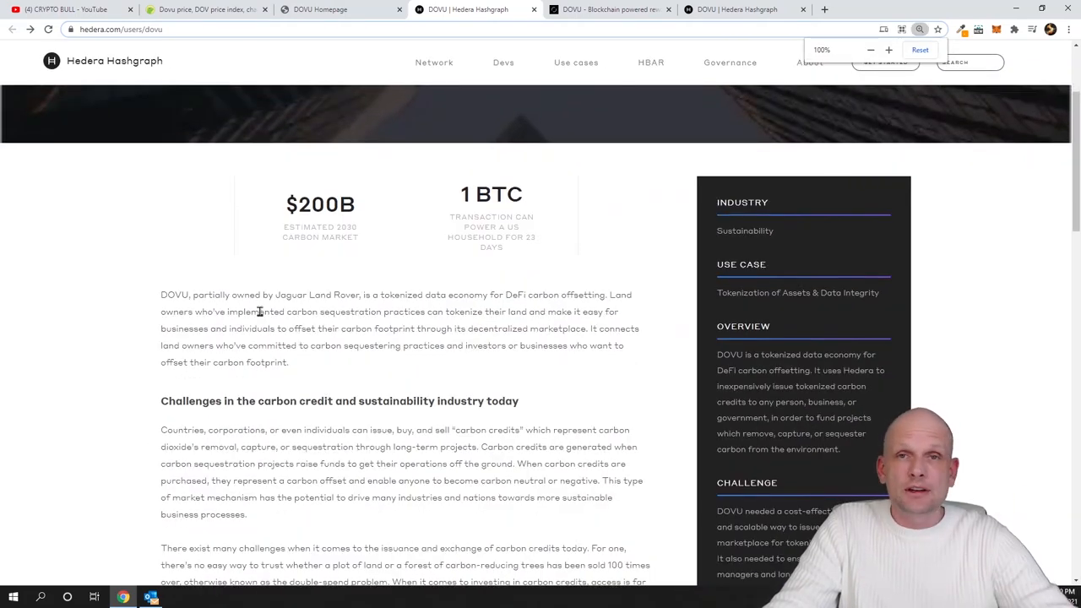
pyautogui.scroll(3)
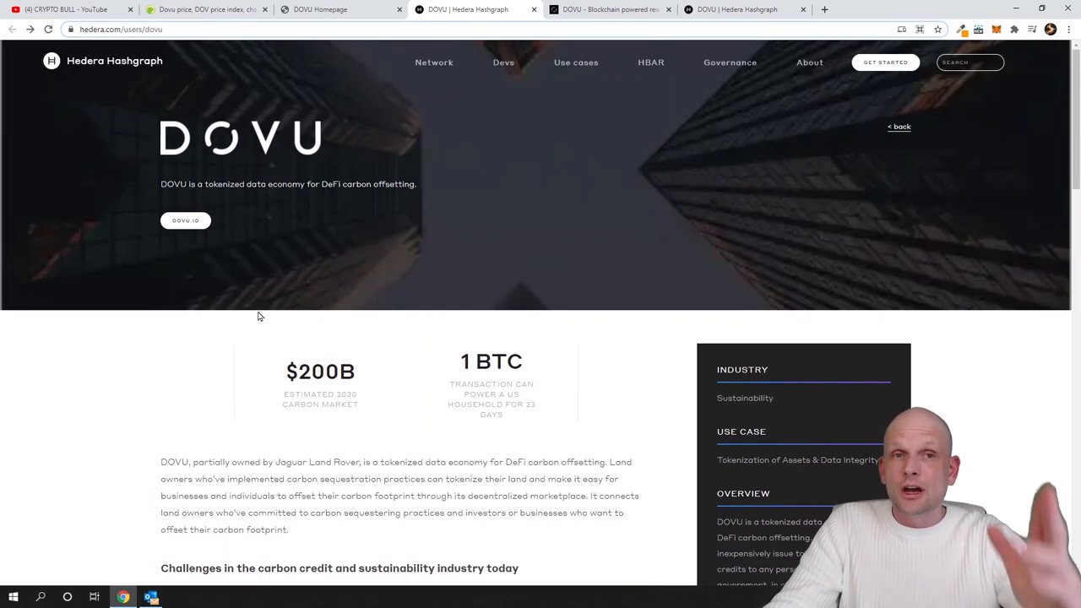
pyautogui.moveTo(255, 323)
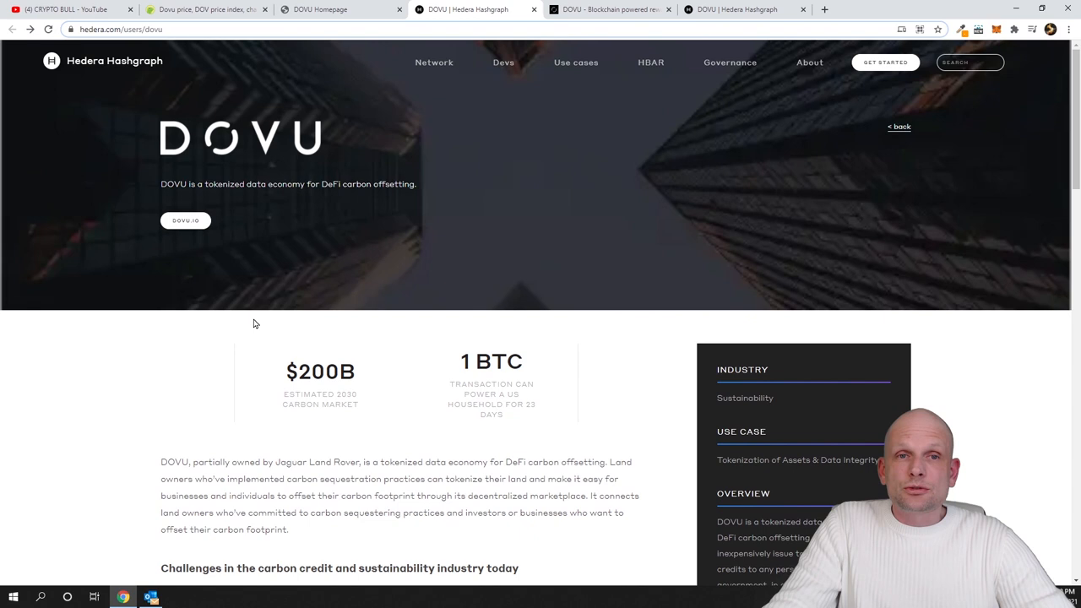
pyautogui.moveTo(253, 221)
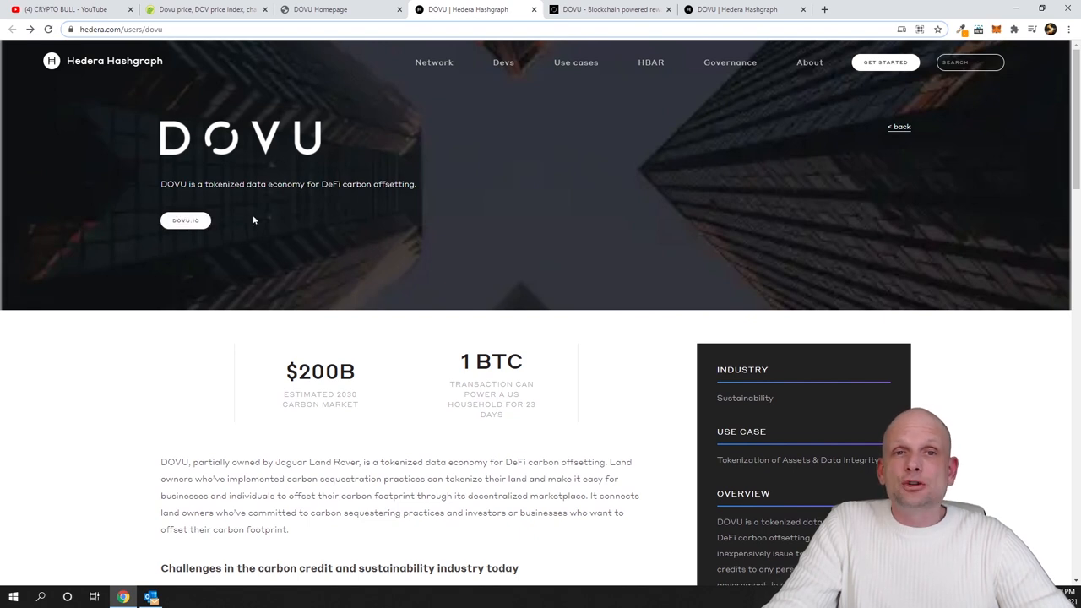
pyautogui.moveTo(185, 221)
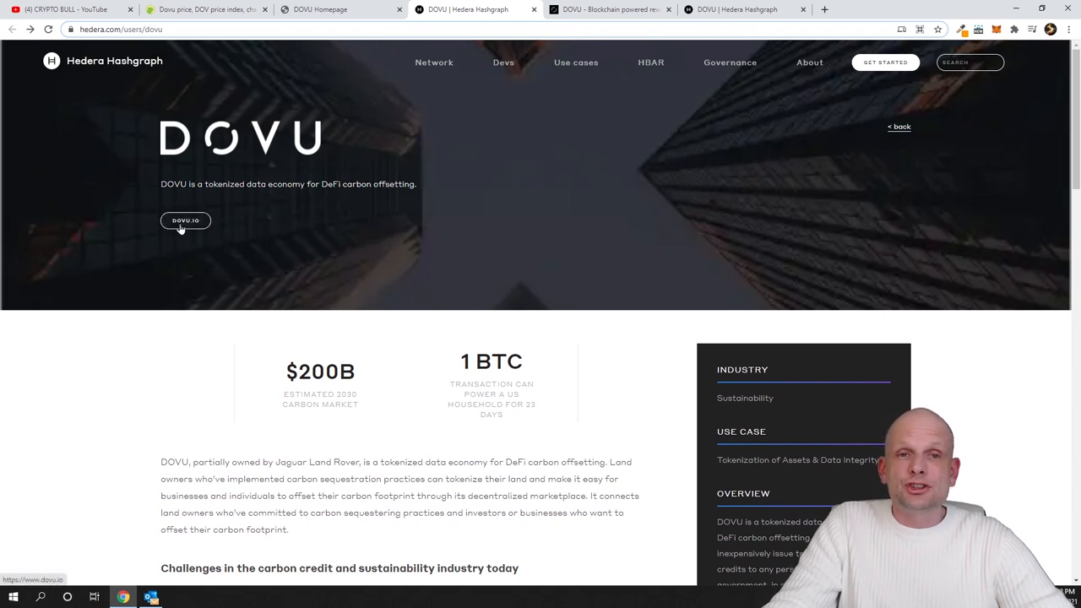
pyautogui.click(185, 220)
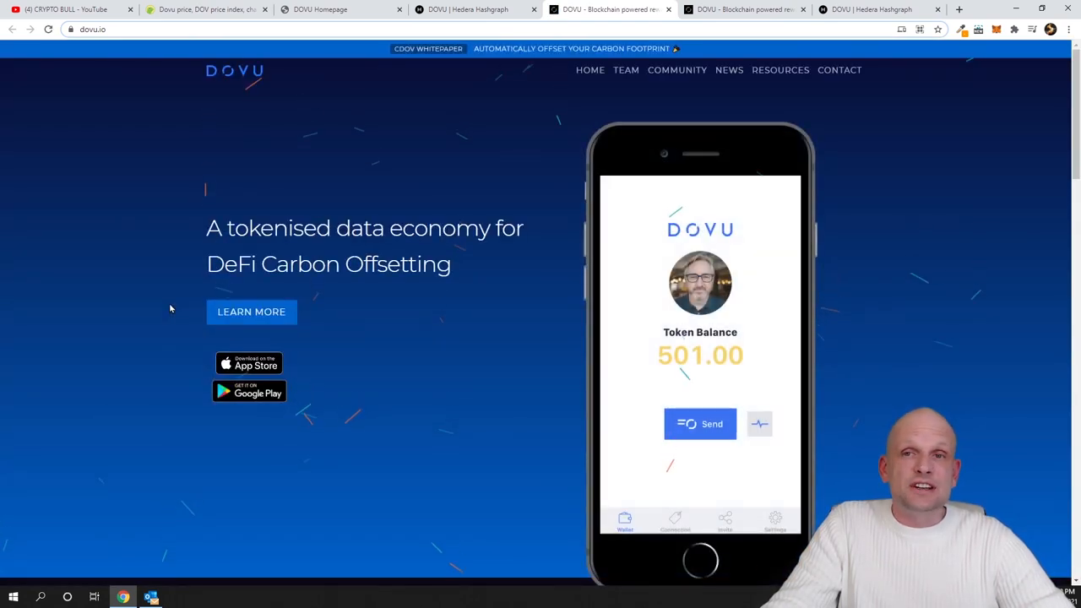
pyautogui.moveTo(177, 293)
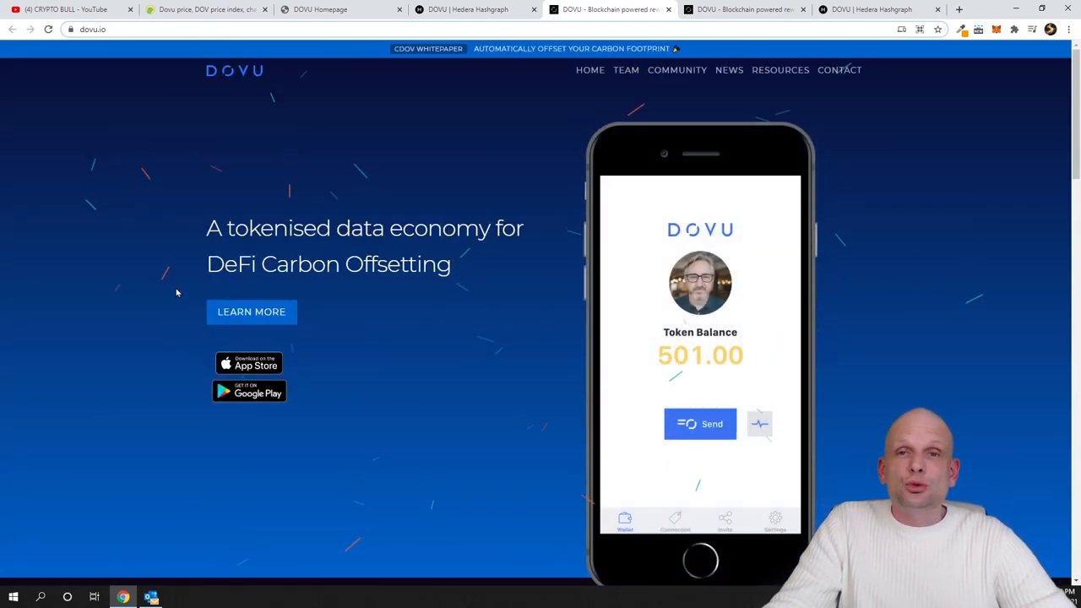
# Step: Scroll dovu.io to the EARN section and highlight its description of earning DOV tokens
pyautogui.scroll(-3)
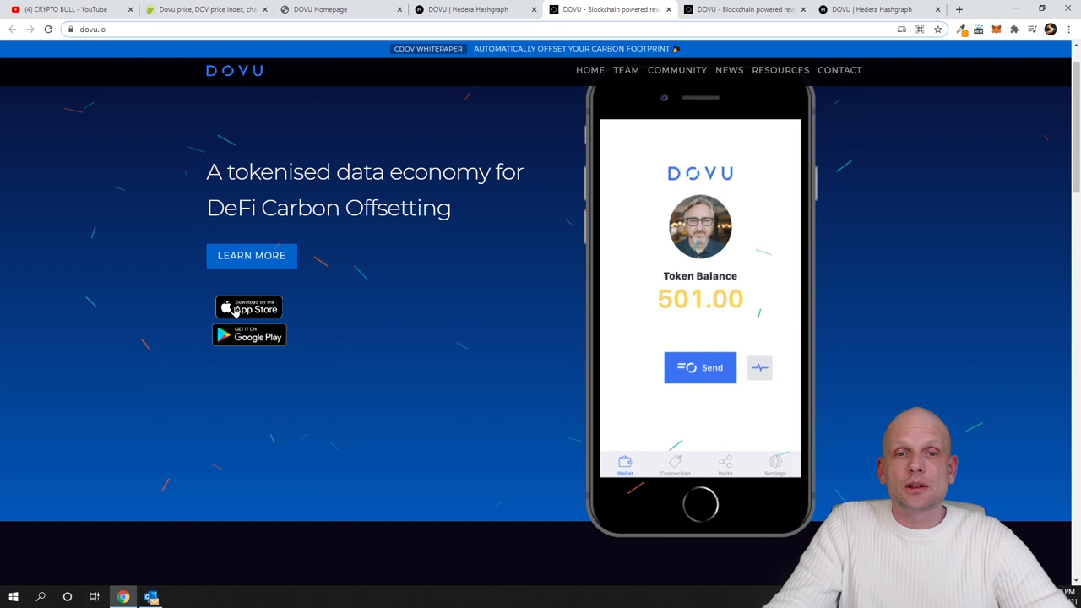
pyautogui.moveTo(250, 336)
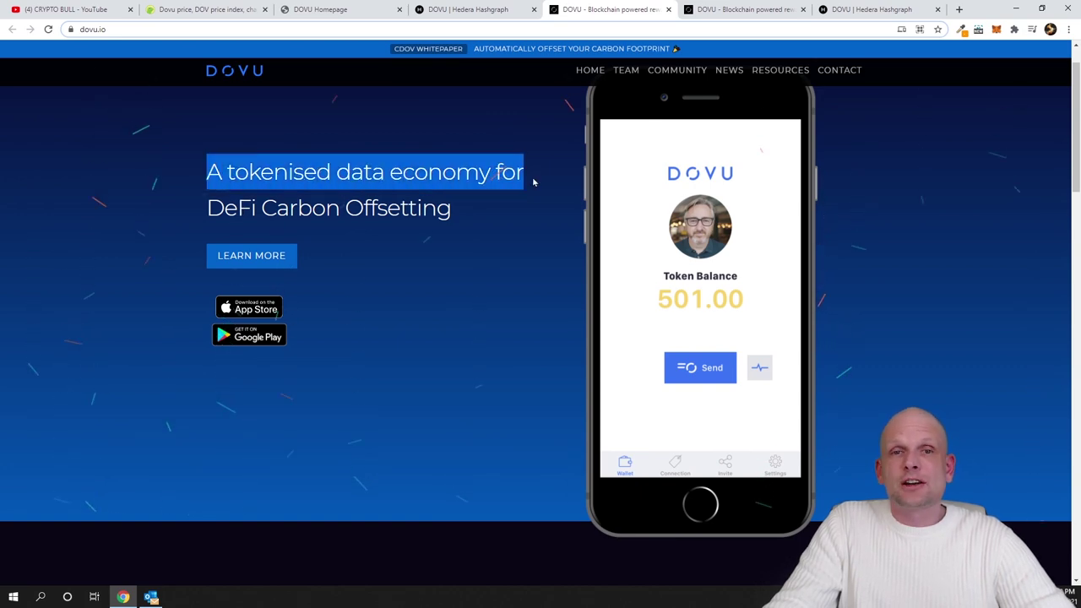
pyautogui.scroll(-3)
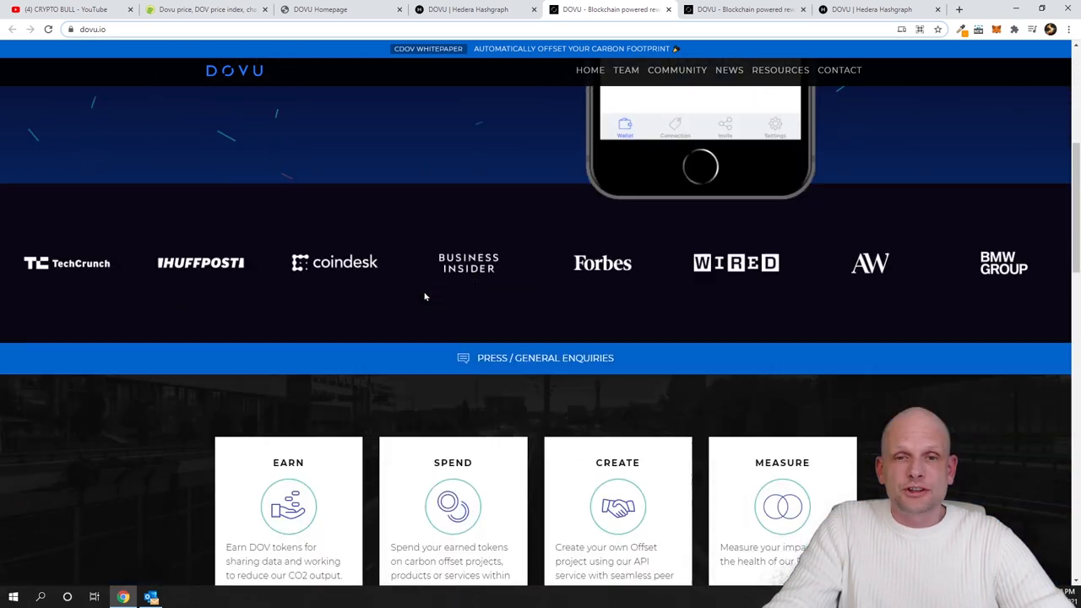
pyautogui.scroll(-3)
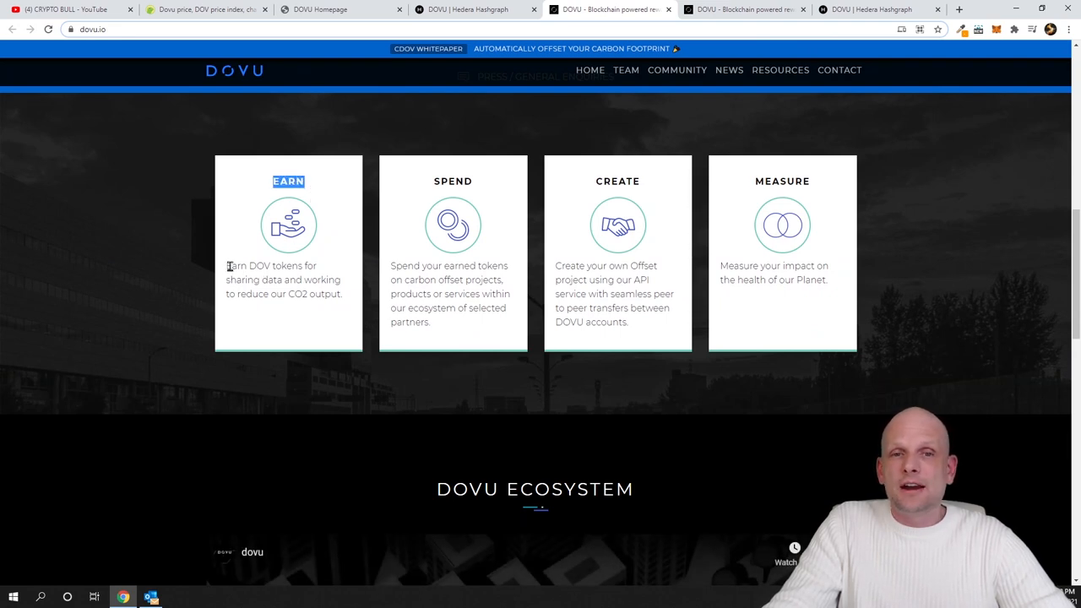
pyautogui.moveTo(226, 265); pyautogui.dragTo(300, 279)
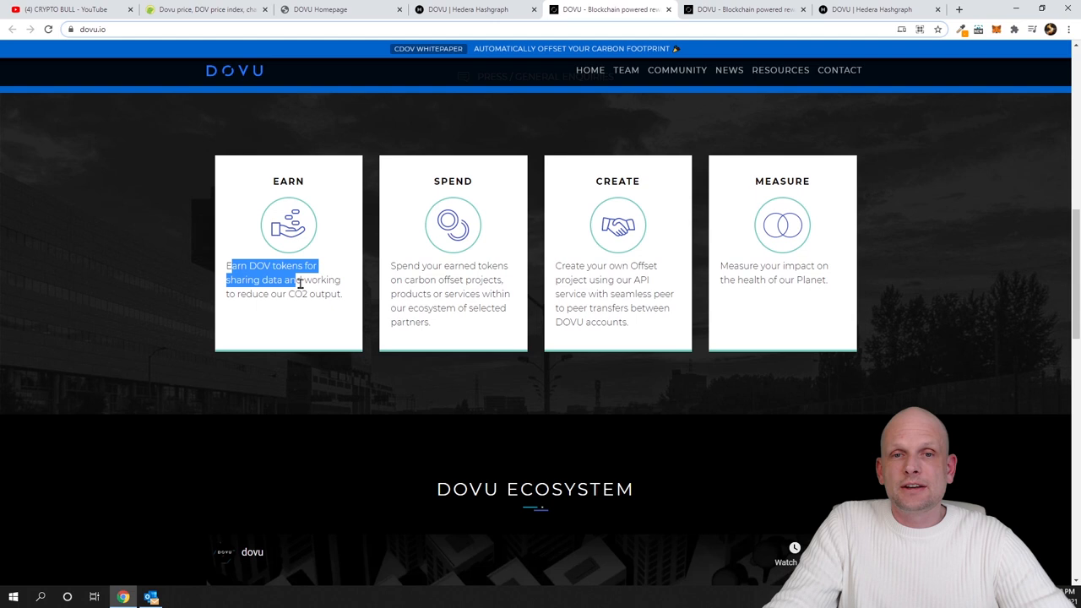
pyautogui.moveTo(299, 279); pyautogui.dragTo(304, 294)
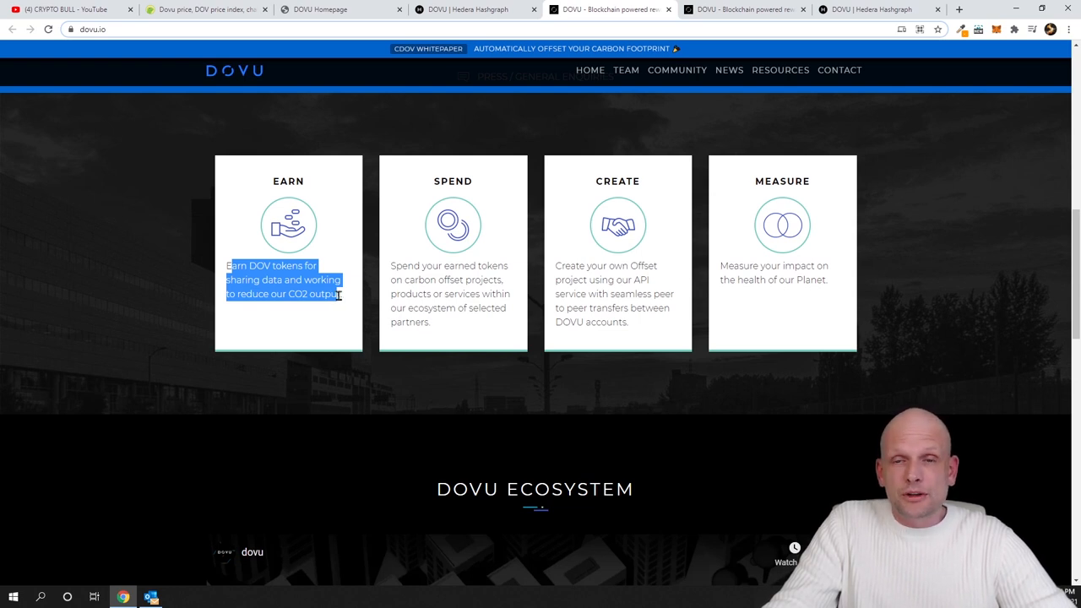
# Step: Browse the DOV token and partners sections, then return to the Hedera case study tab
pyautogui.scroll(-3)
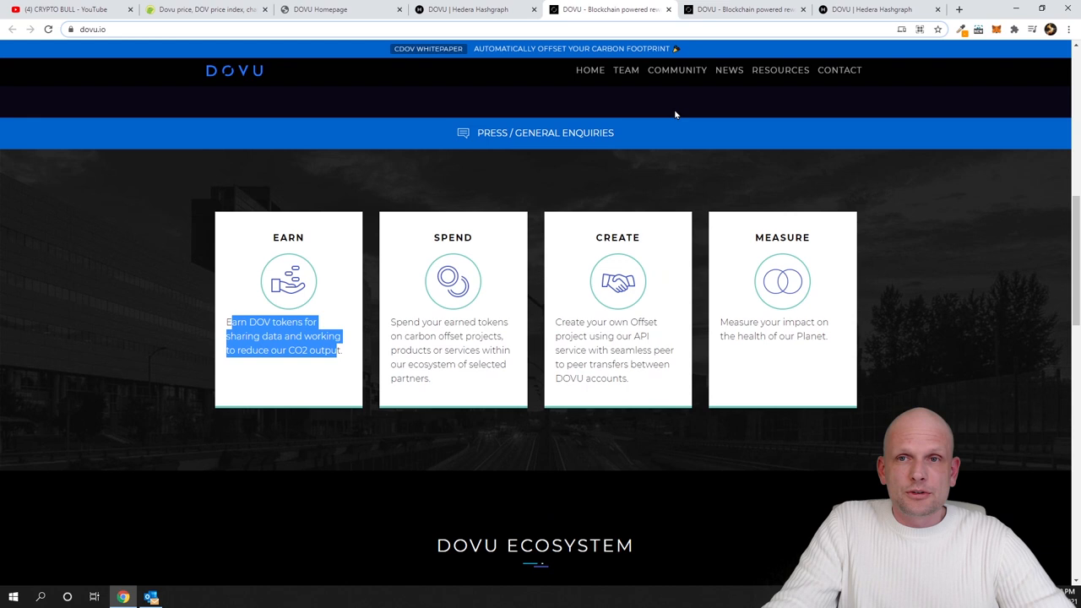
pyautogui.moveTo(625, 70)
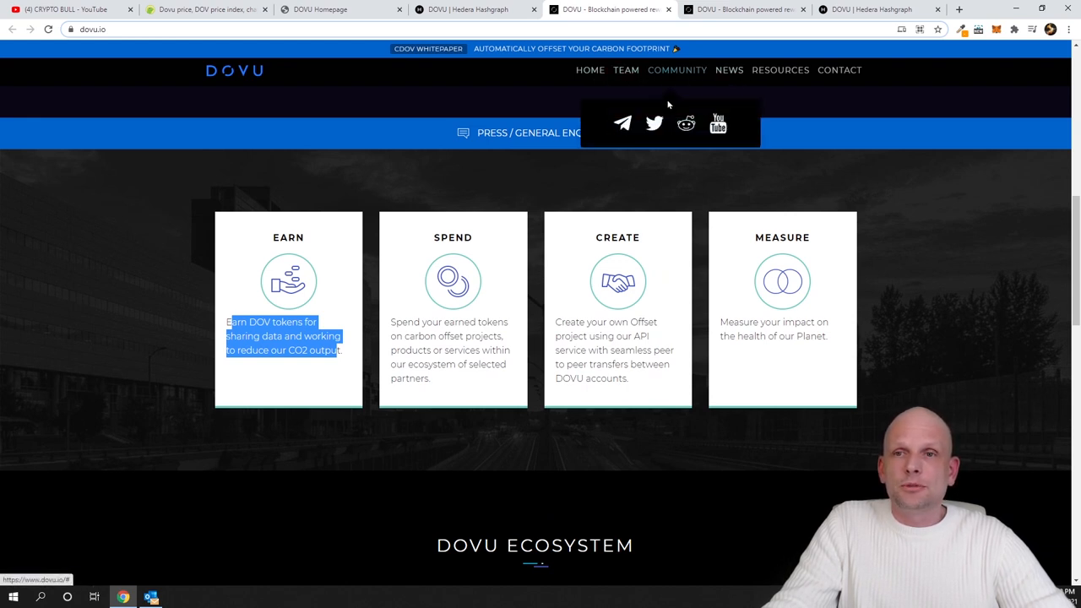
pyautogui.moveTo(717, 125)
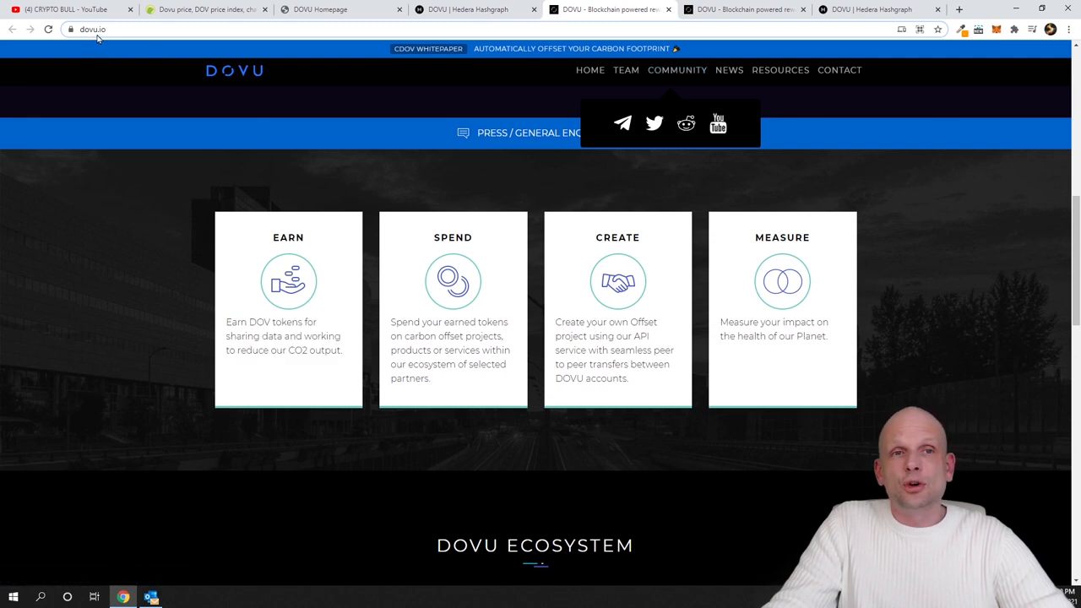
pyautogui.moveTo(315, 202)
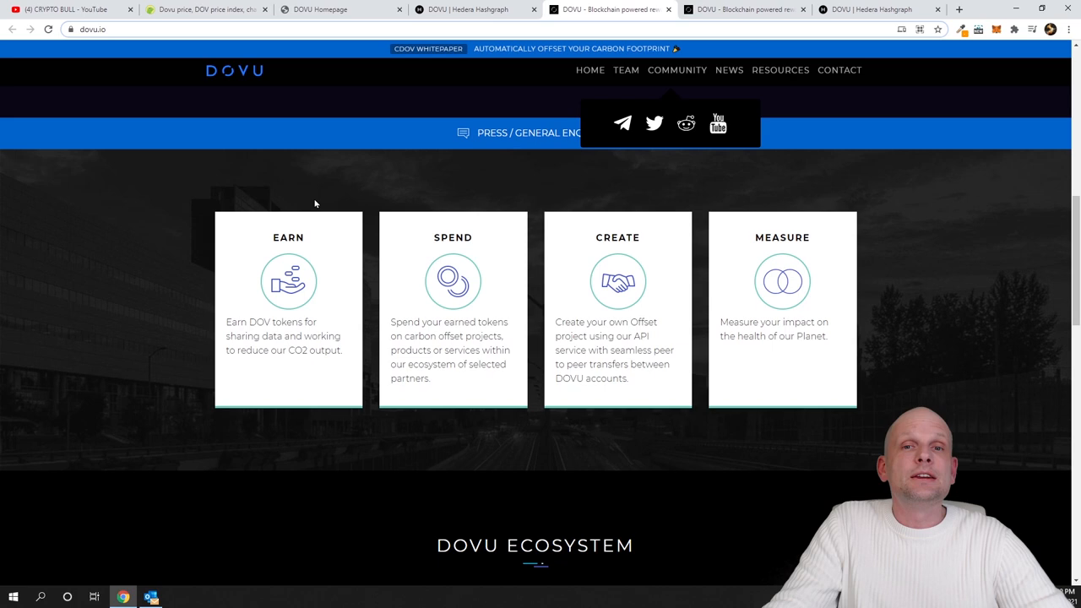
pyautogui.scroll(3)
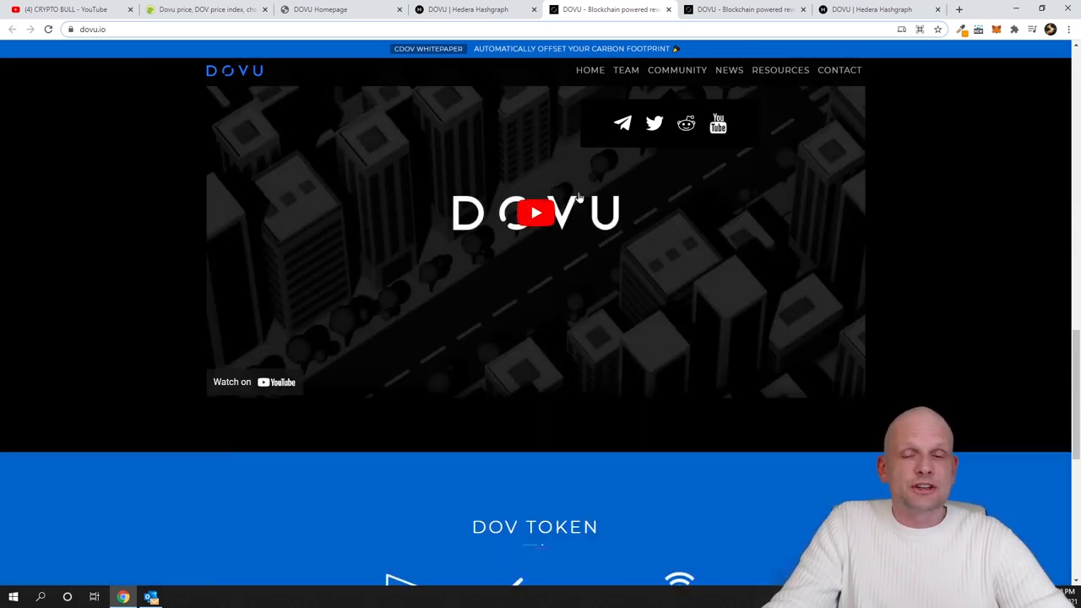
pyautogui.scroll(-3)
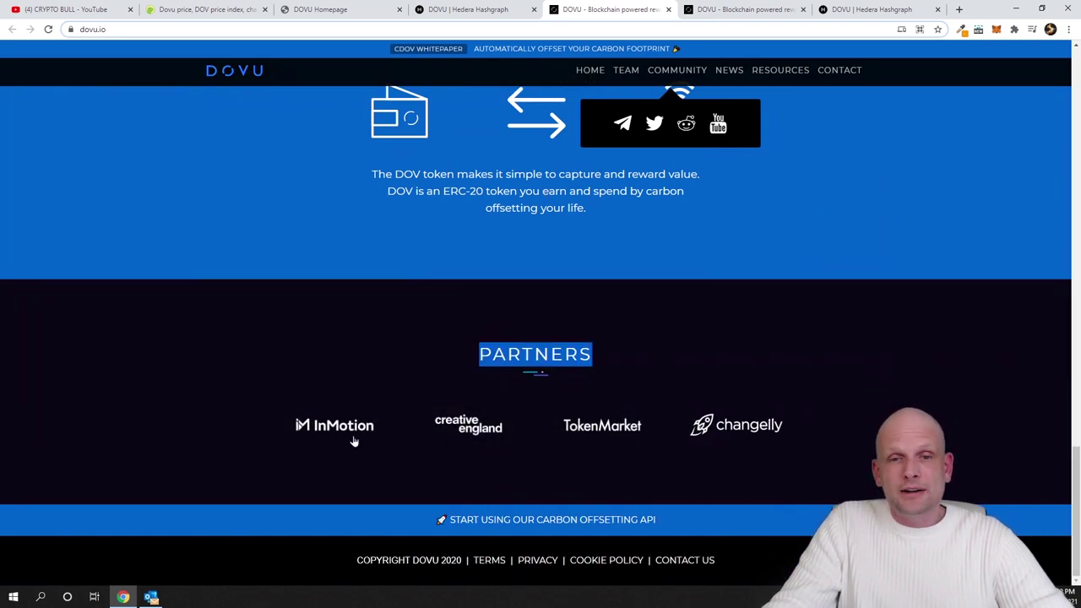
pyautogui.scroll(3)
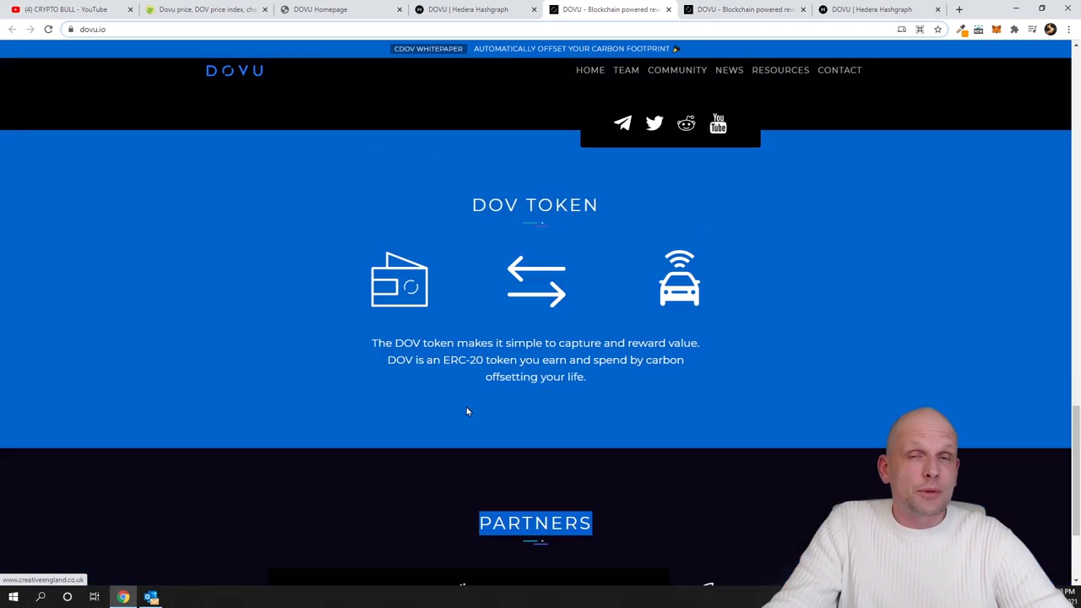
pyautogui.scroll(3)
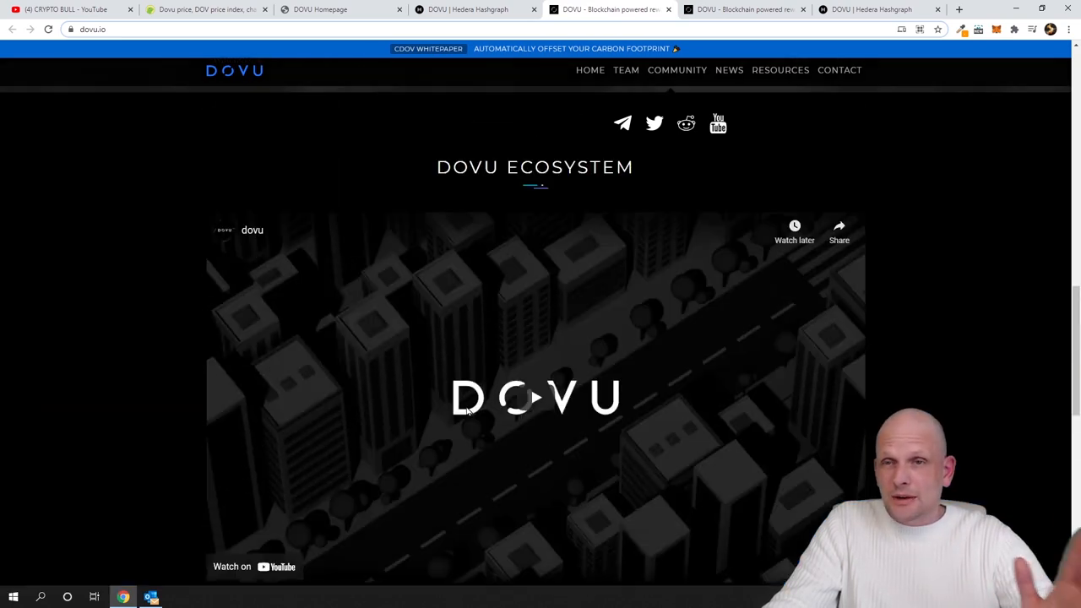
pyautogui.scroll(3)
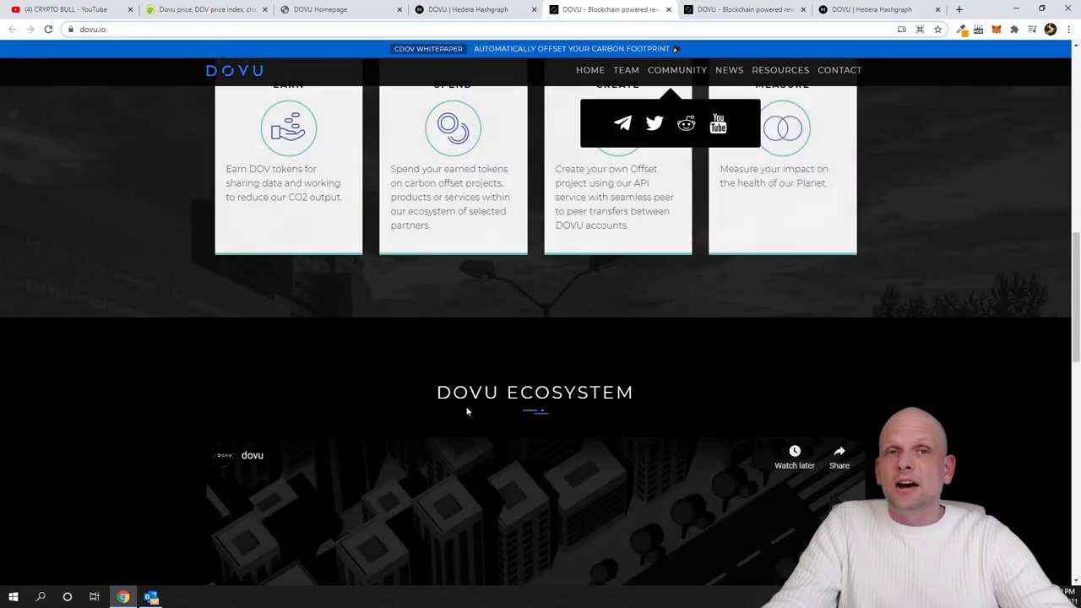
pyautogui.click(473, 10)
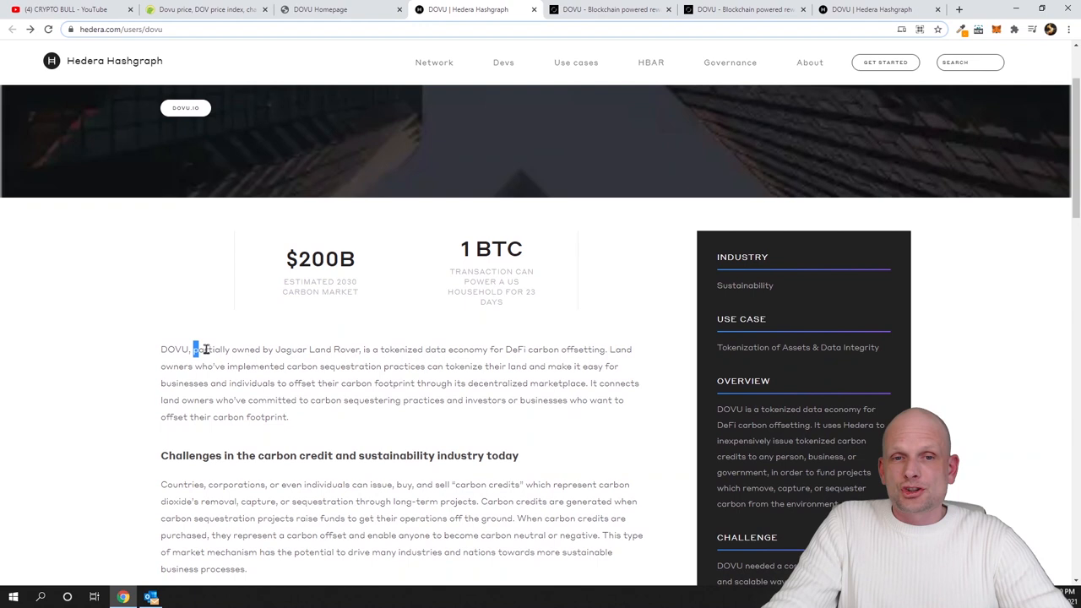
# Step: Highlight the Jaguar Land Rover phrase, then the dovu.earth carbon NFTs headline
pyautogui.moveTo(196, 349); pyautogui.dragTo(405, 348)
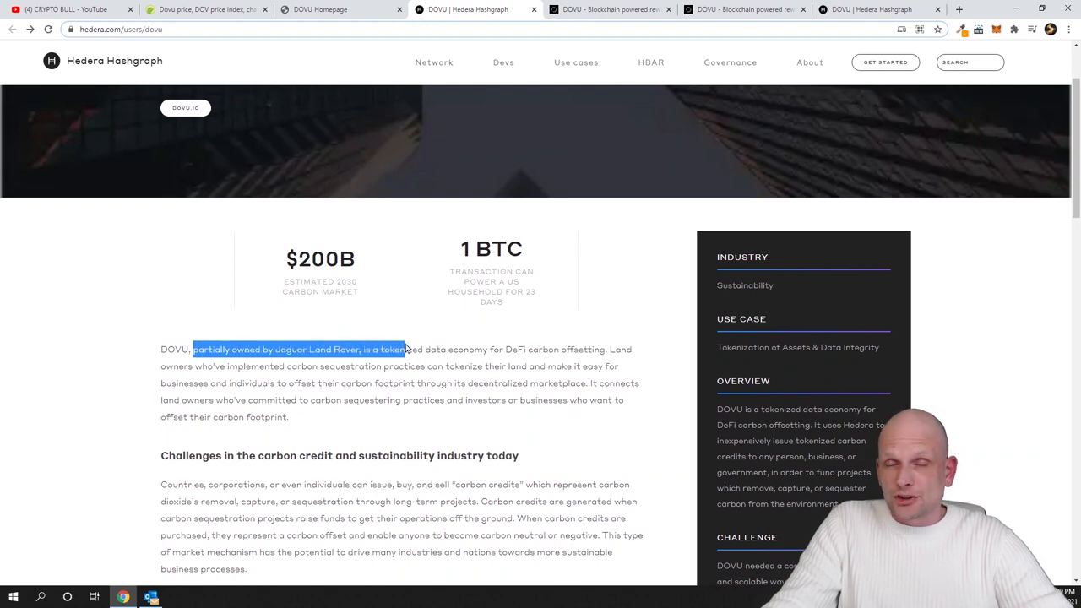
pyautogui.moveTo(423, 317)
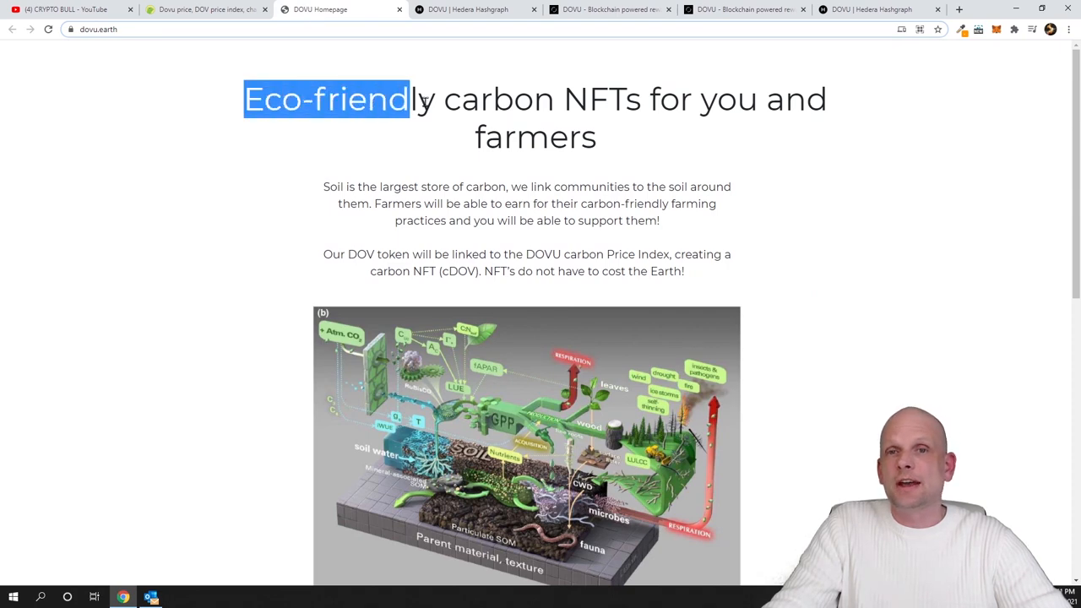
pyautogui.moveTo(406, 98); pyautogui.dragTo(596, 137)
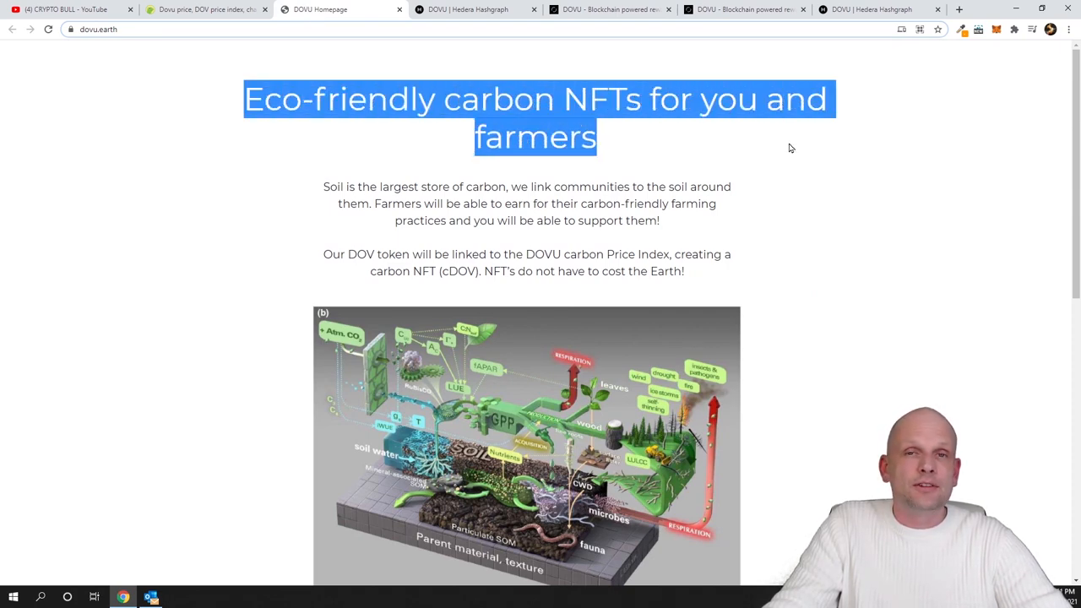
# Step: Highlight Dovu's $0.01420244 price on CoinGecko, glance at dovu.earth, and come back
pyautogui.click(203, 10)
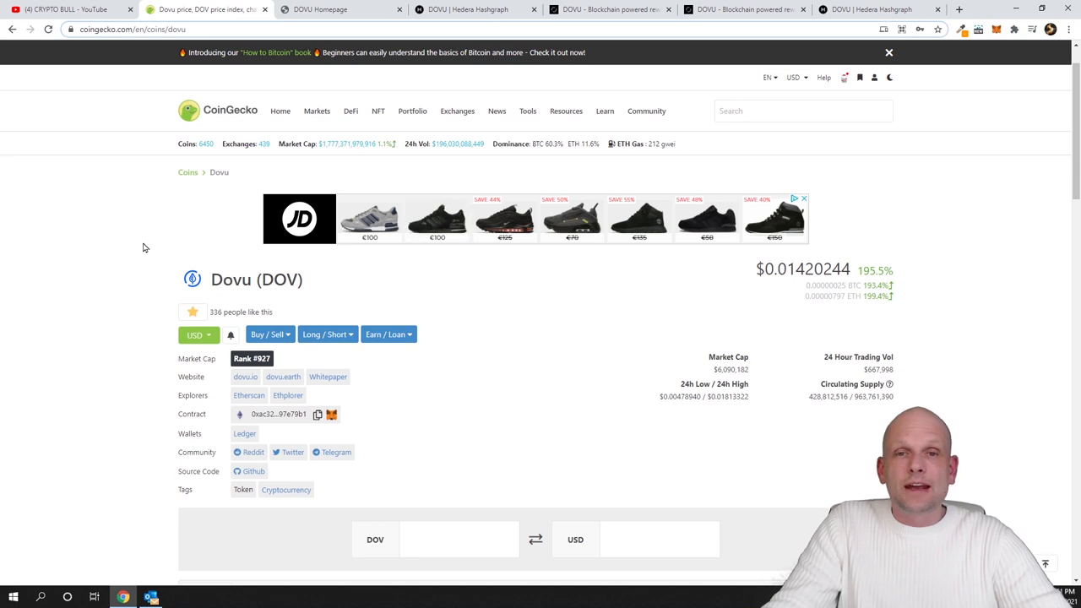
pyautogui.scroll(-3)
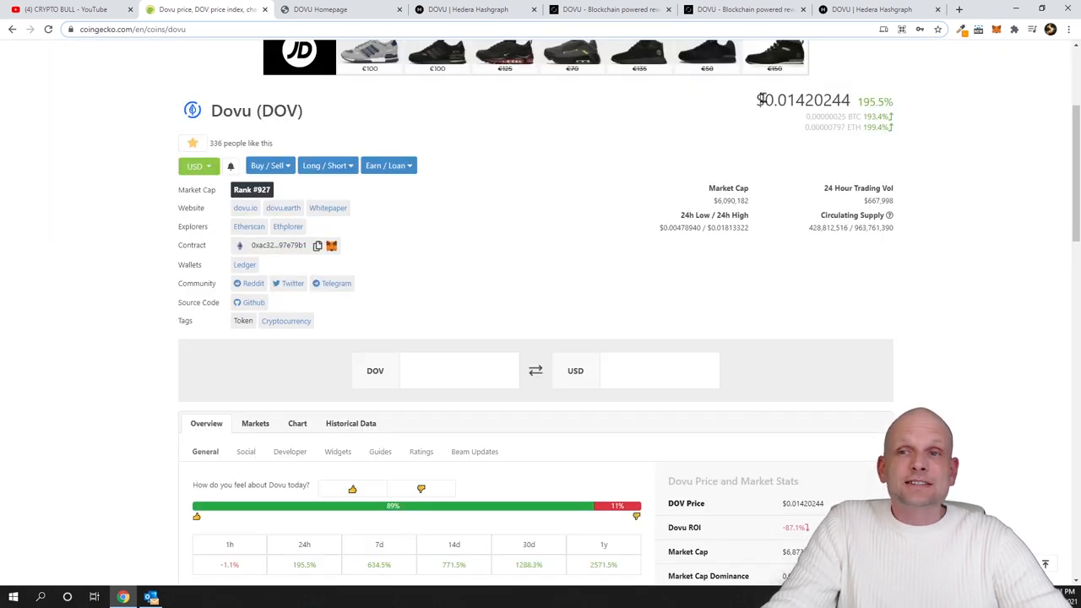
pyautogui.doubleClick(776, 101)
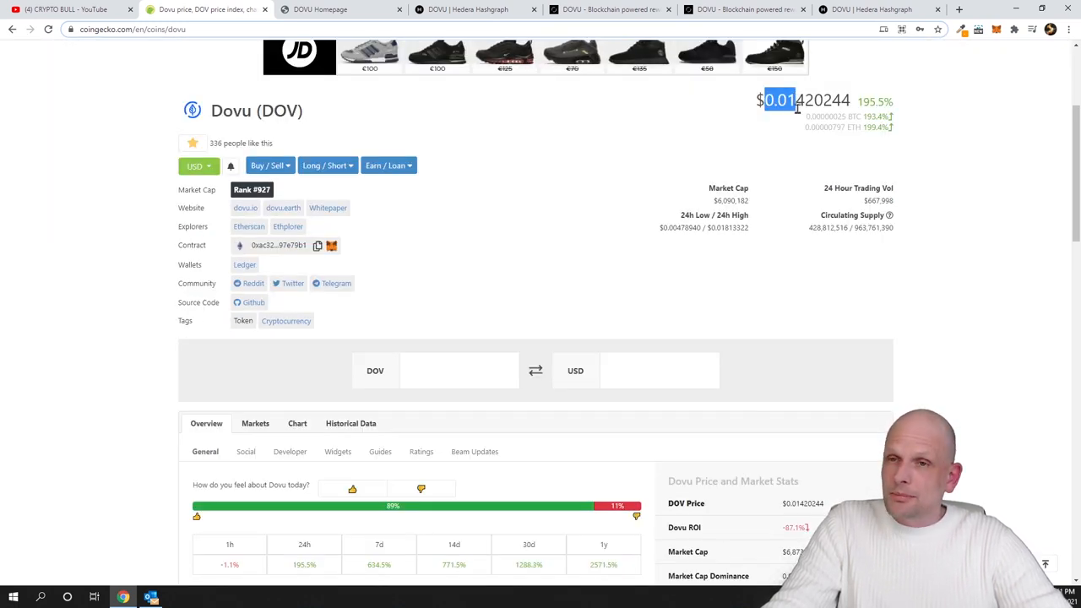
pyautogui.moveTo(777, 161)
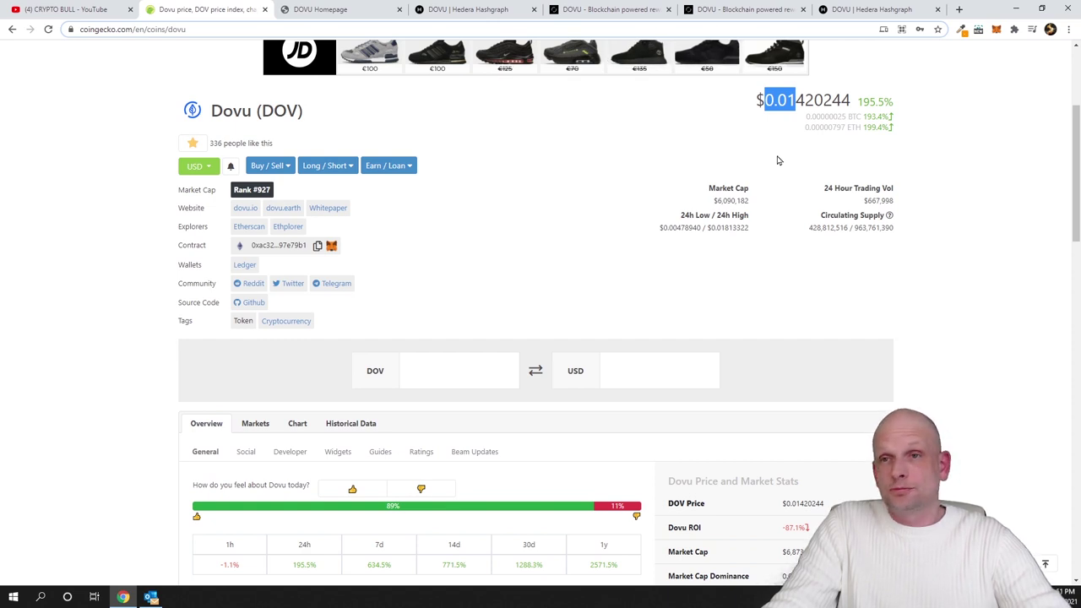
pyautogui.moveTo(805, 232)
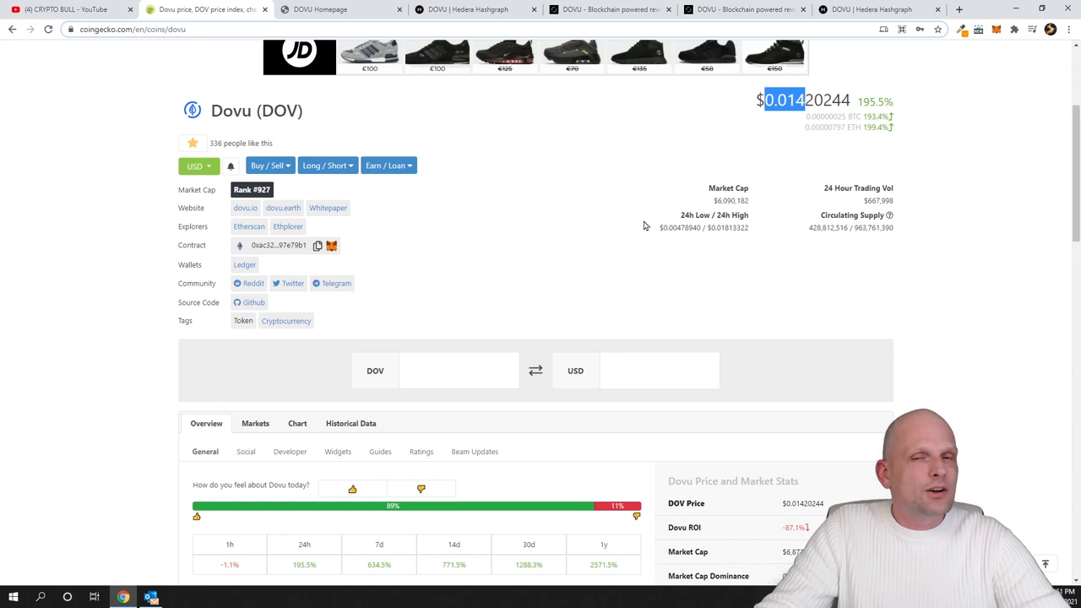
pyautogui.scroll(3)
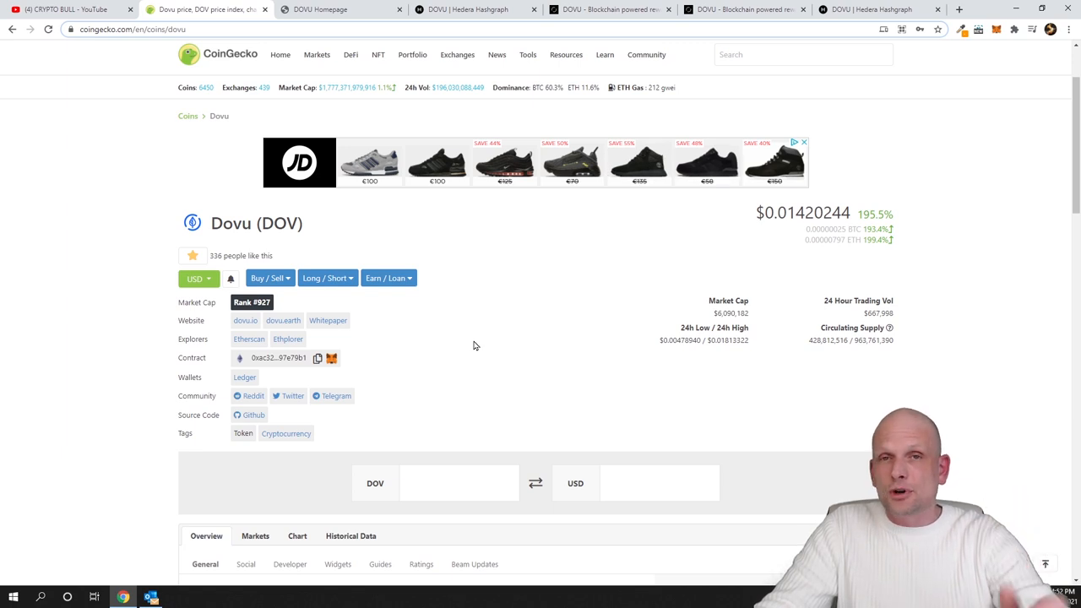
pyautogui.moveTo(632, 242)
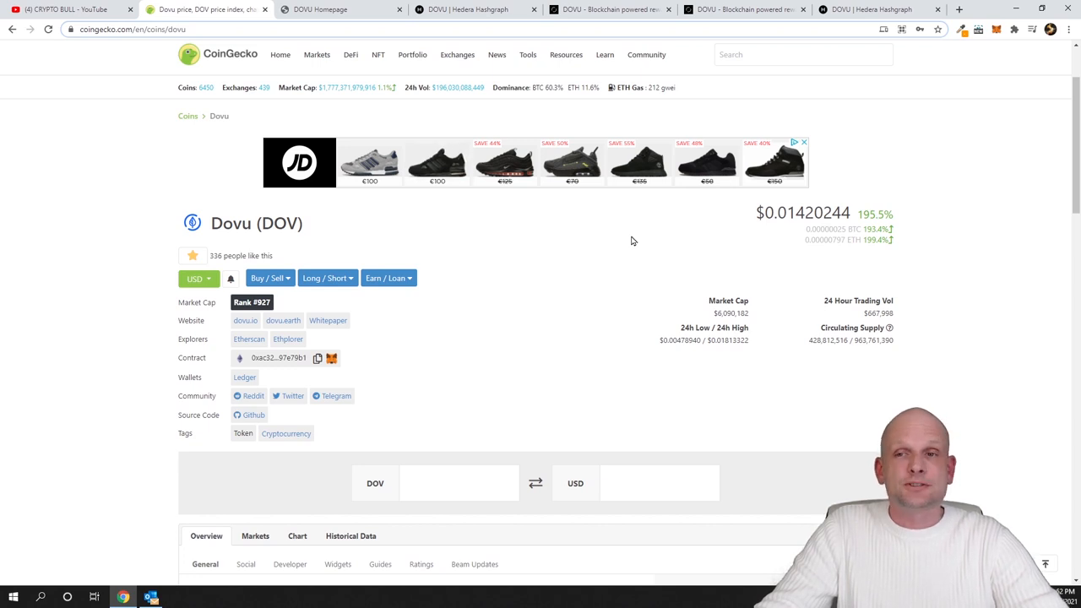
pyautogui.scroll(-3)
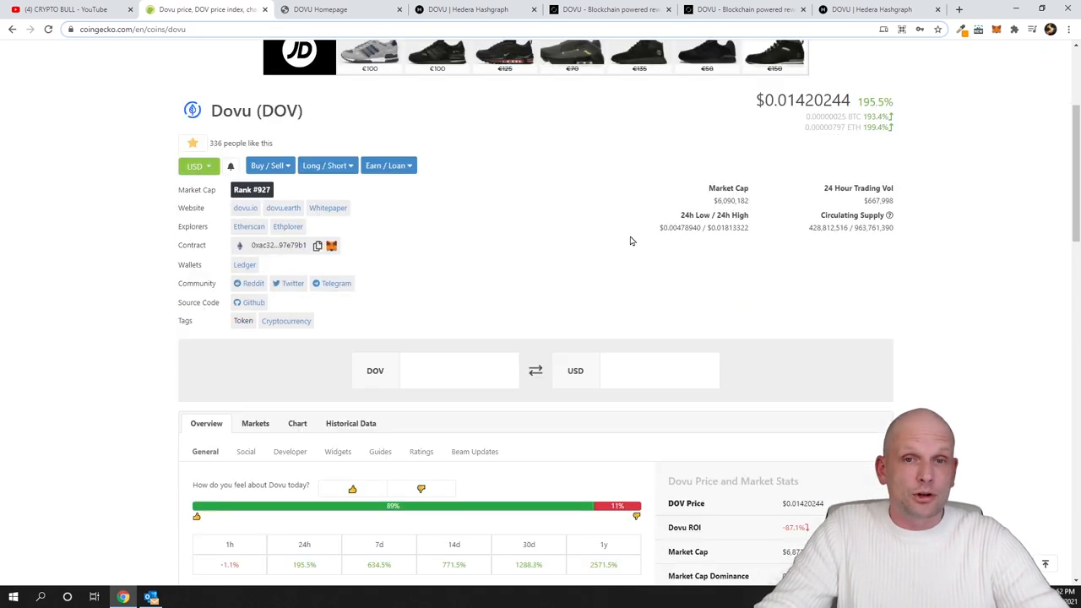
pyautogui.click(338, 9)
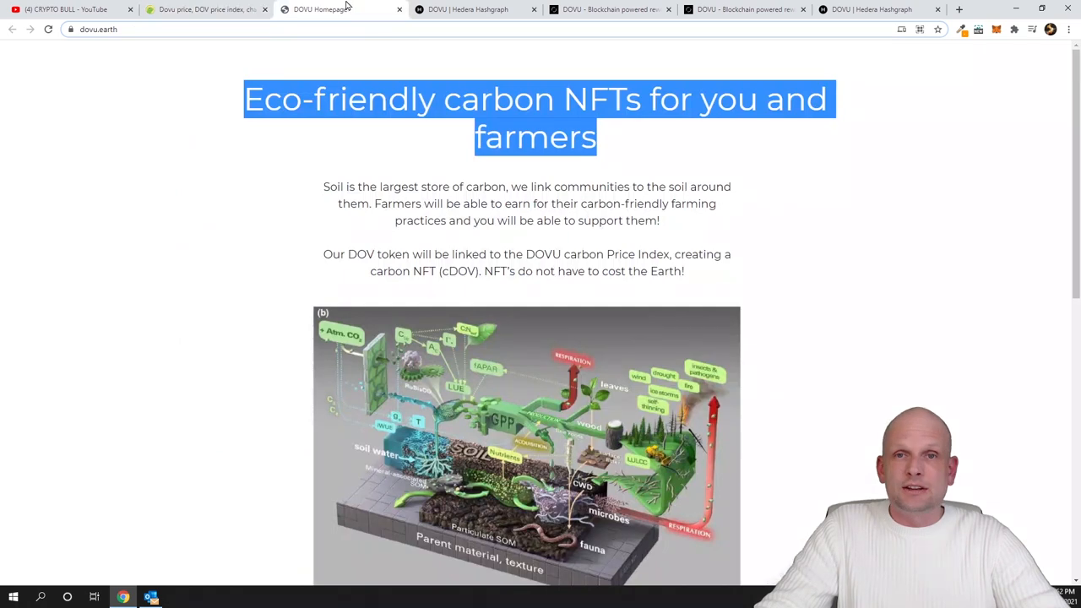
pyautogui.click(181, 10)
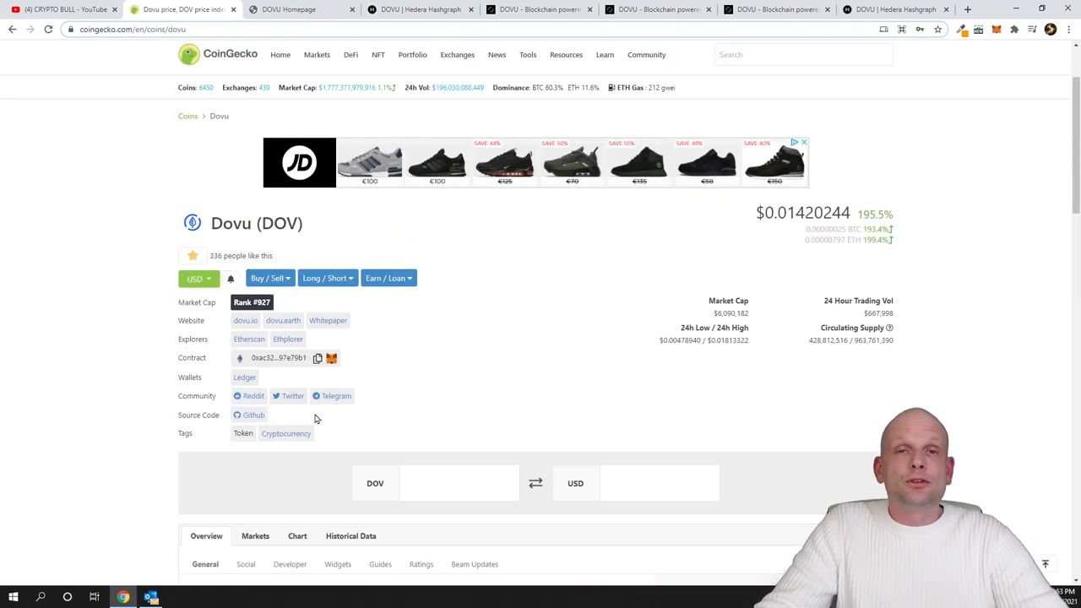
pyautogui.moveTo(289, 395)
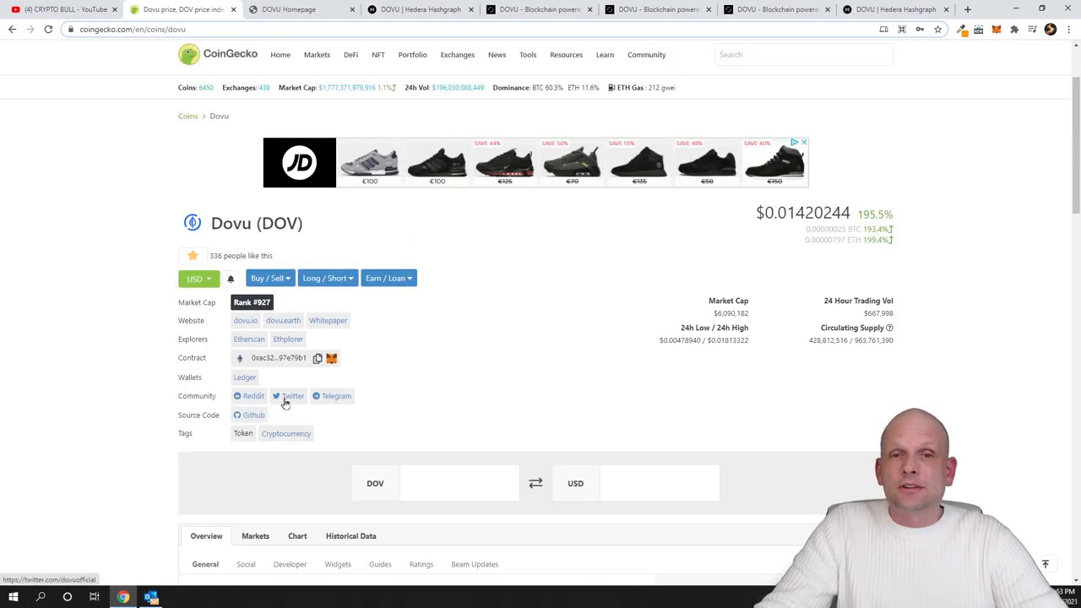
pyautogui.click(292, 396)
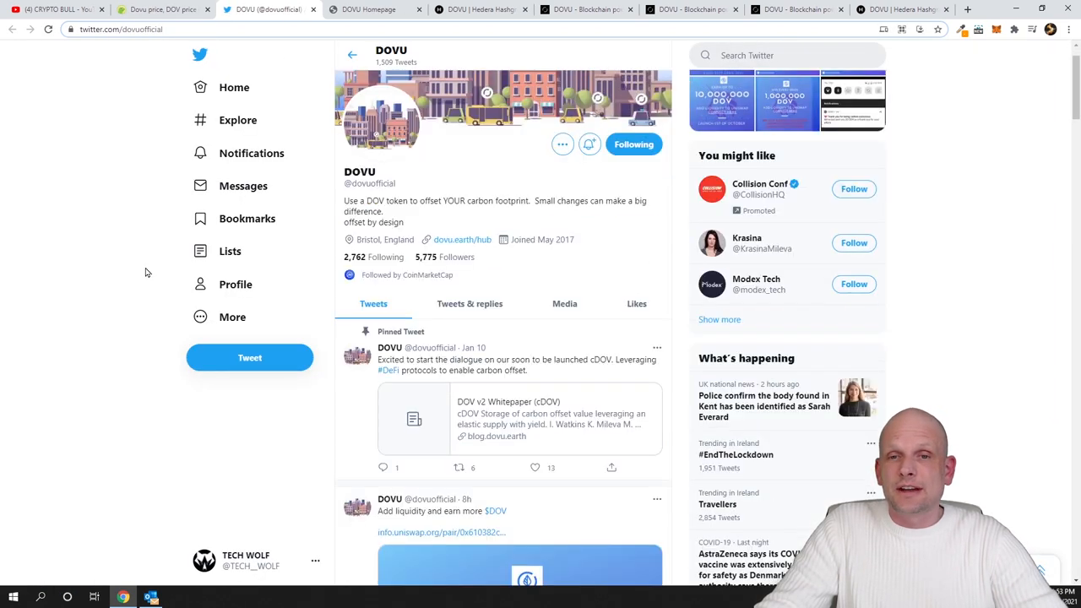
pyautogui.scroll(-3)
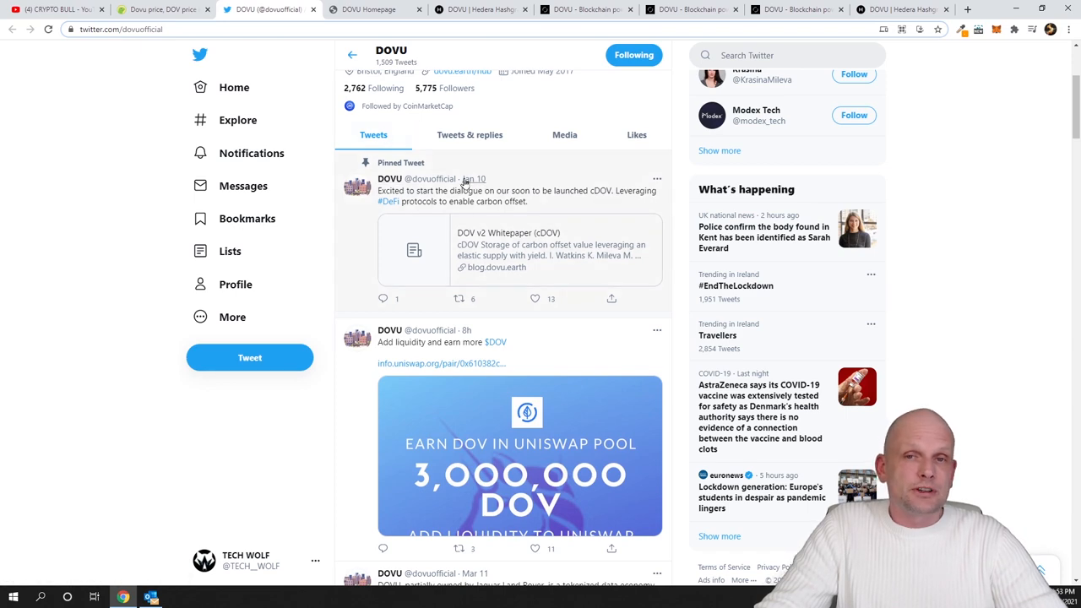
pyautogui.scroll(-3)
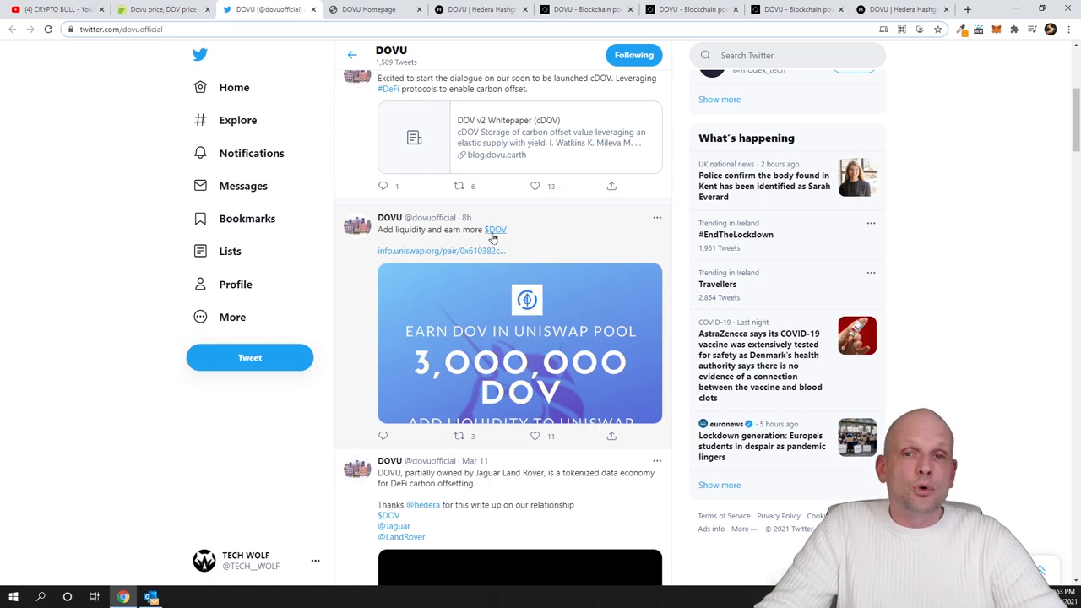
pyautogui.scroll(3)
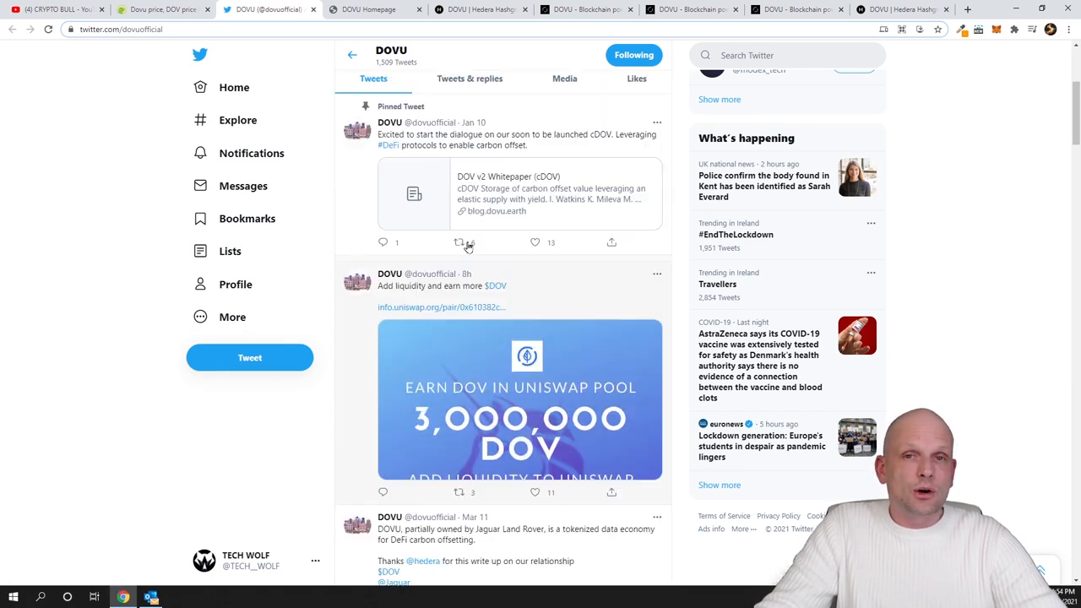
pyautogui.scroll(3)
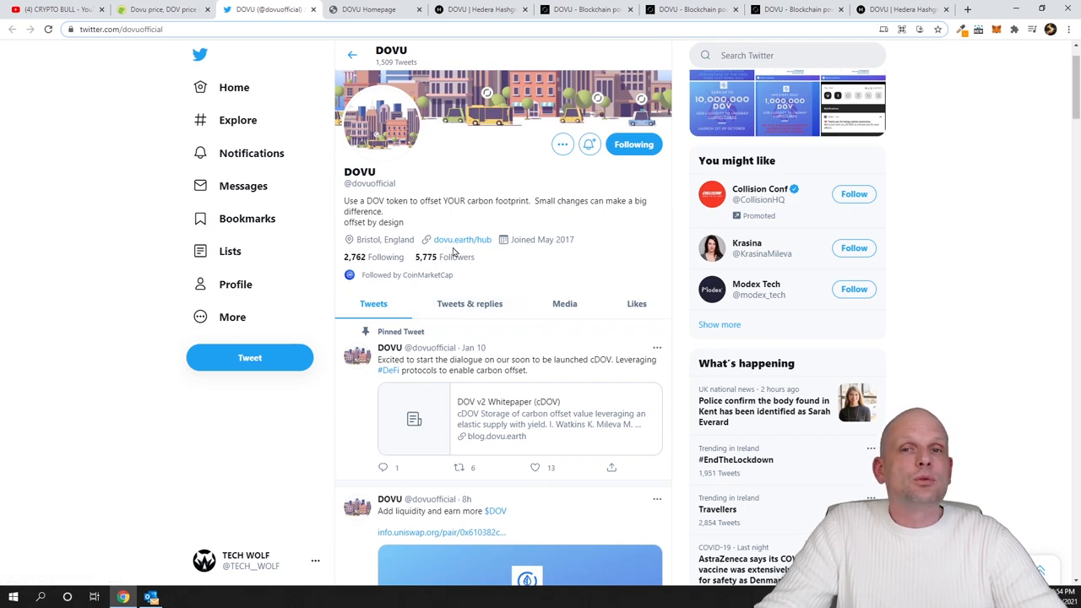
pyautogui.click(371, 9)
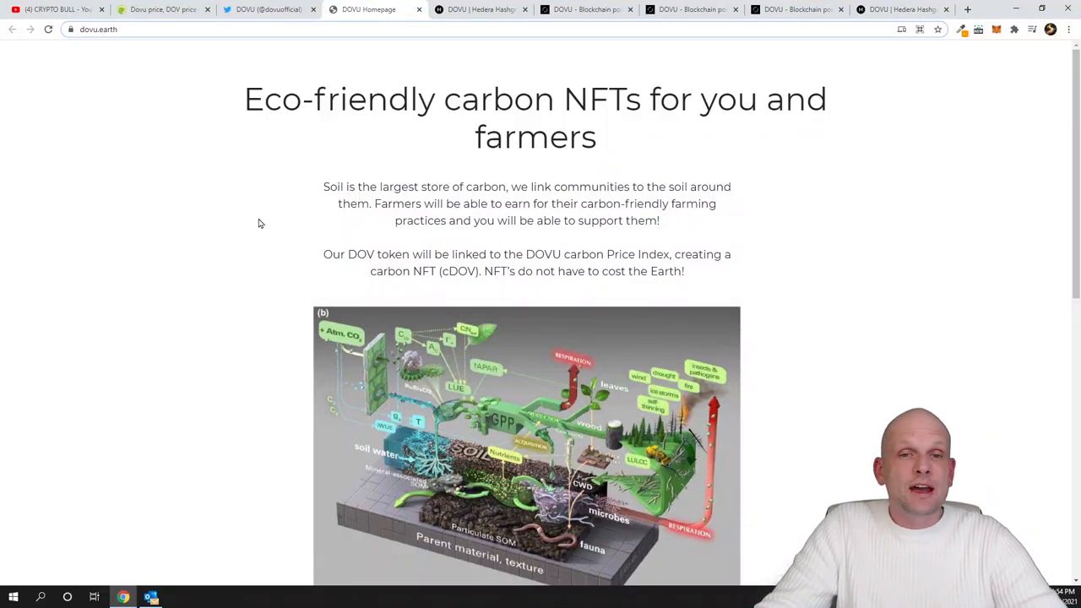
pyautogui.moveTo(257, 227)
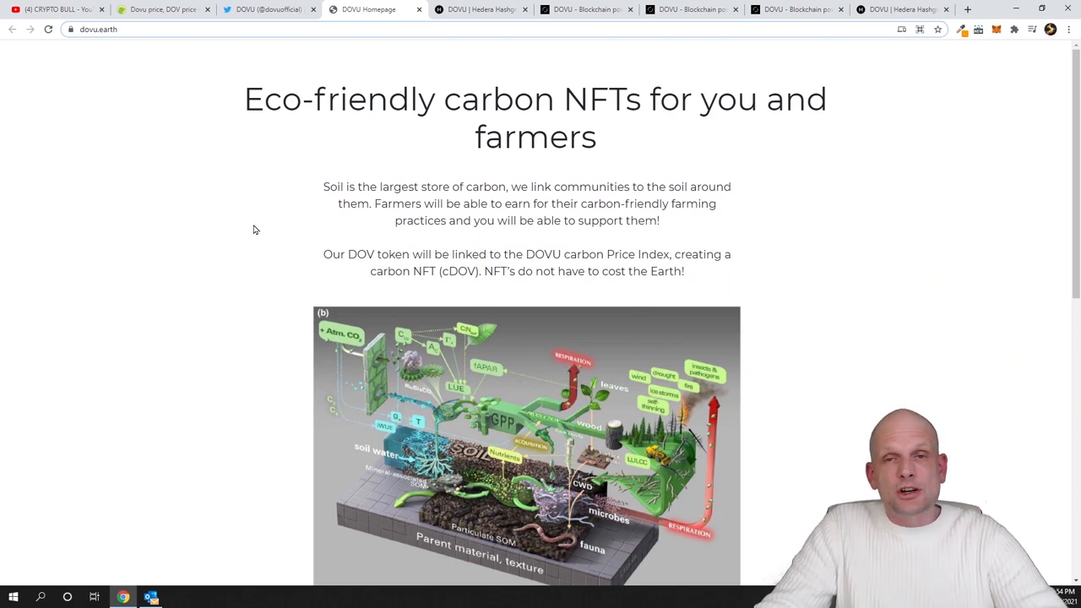
pyautogui.click(480, 9)
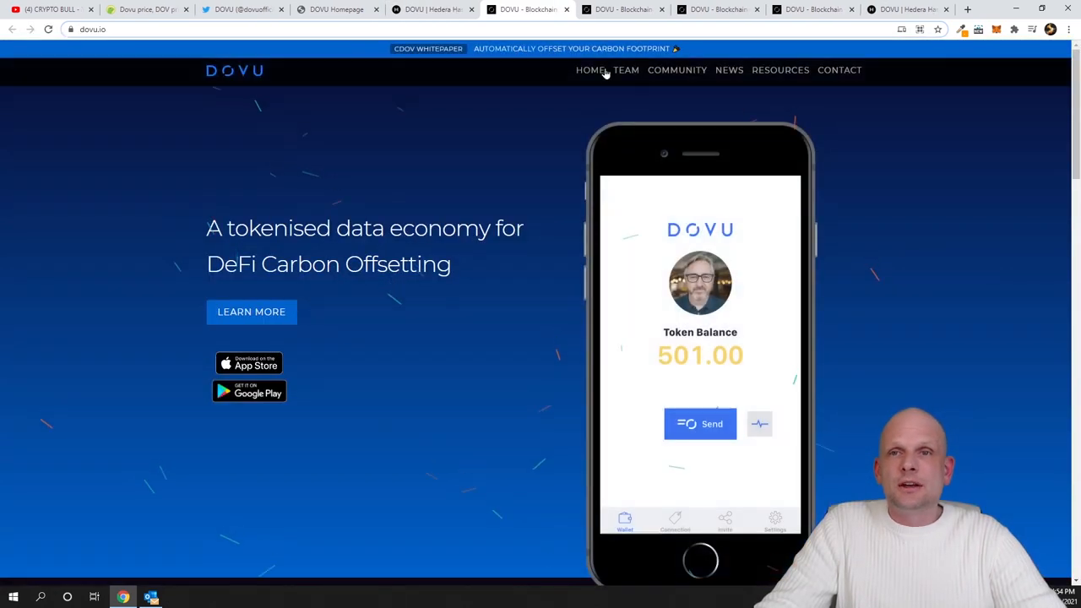
# Step: View the dovu.io TEAM page, then go back to CoinGecko's Dovu page
pyautogui.click(626, 70)
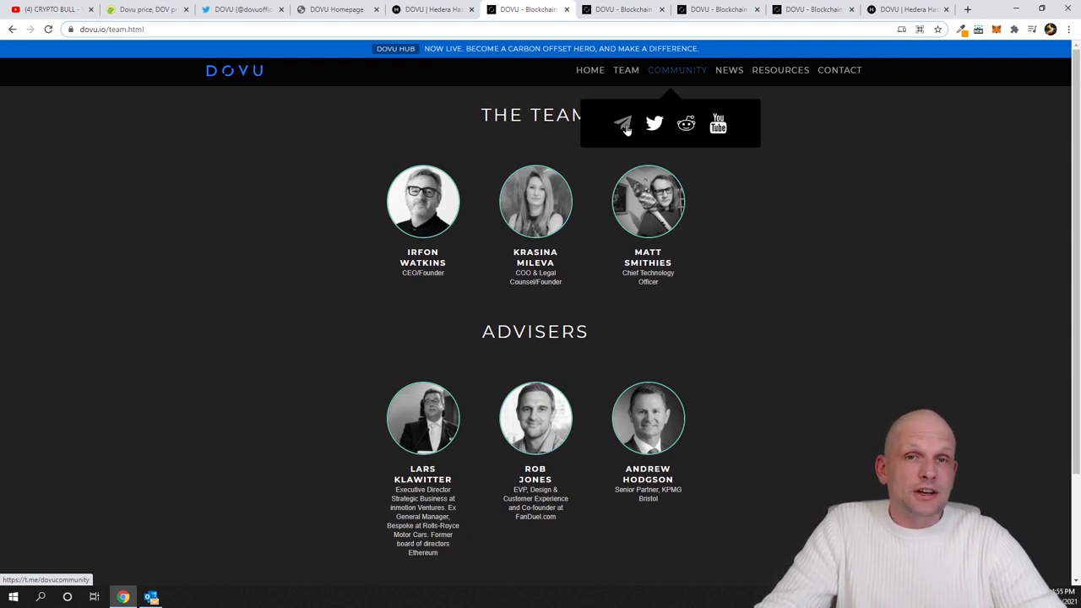
pyautogui.moveTo(422, 201)
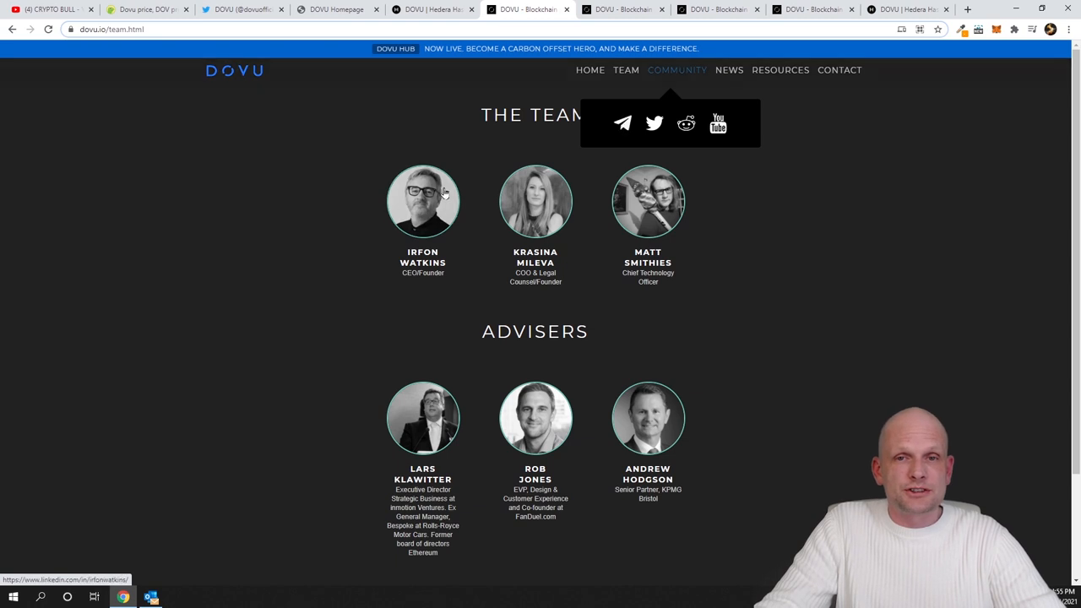
pyautogui.moveTo(551, 531)
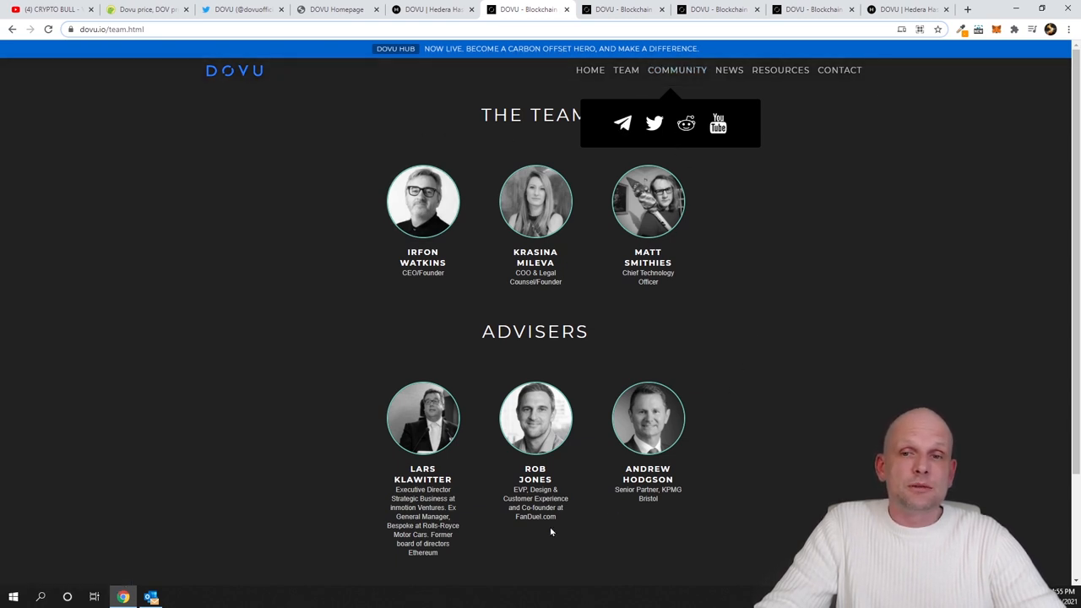
pyautogui.moveTo(422, 418)
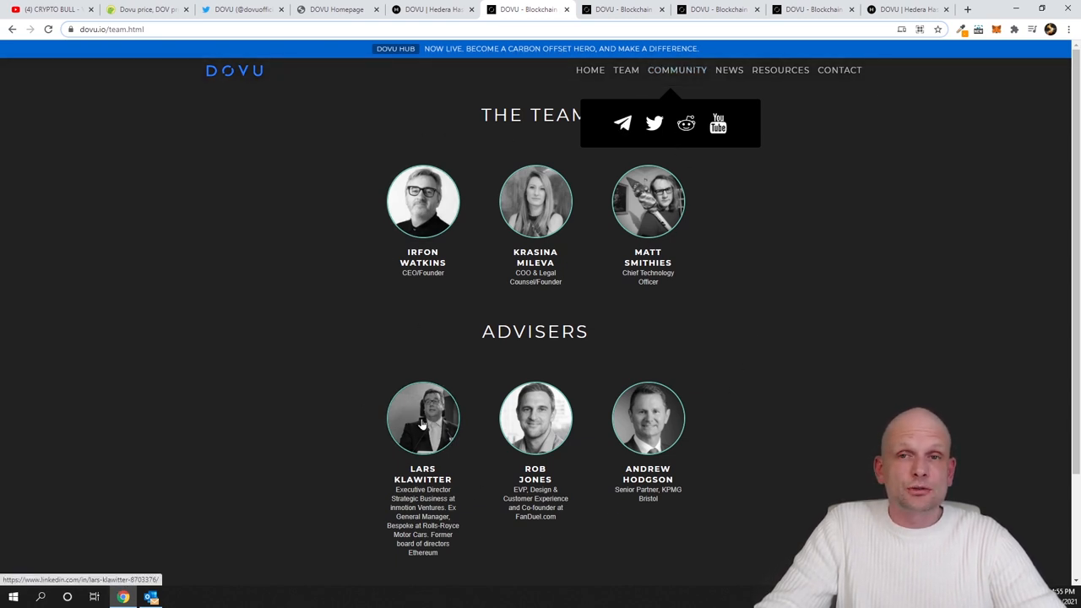
pyautogui.moveTo(382, 165)
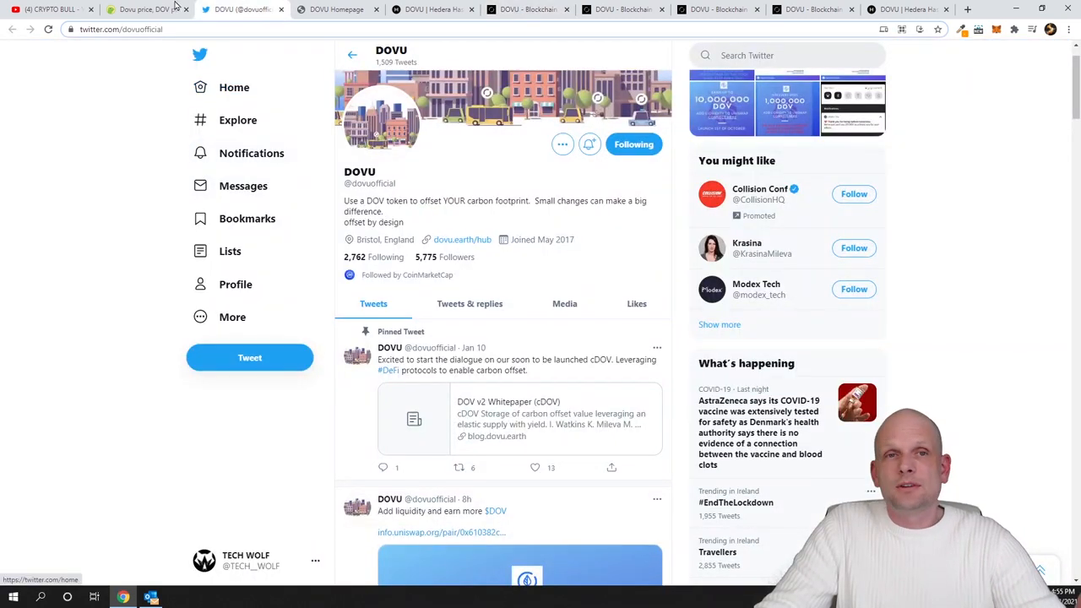
pyautogui.click(144, 9)
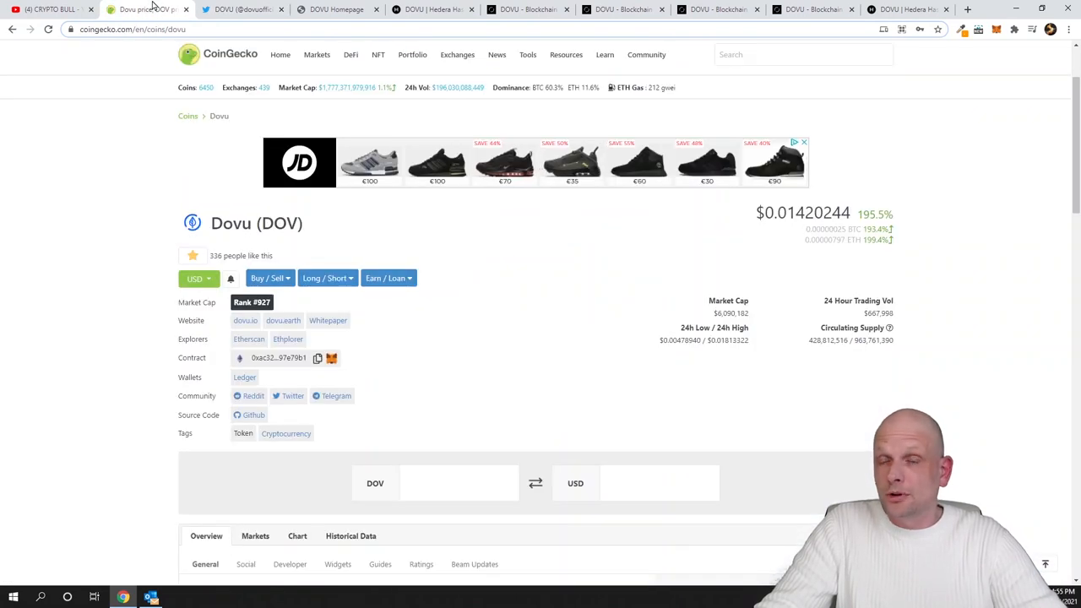